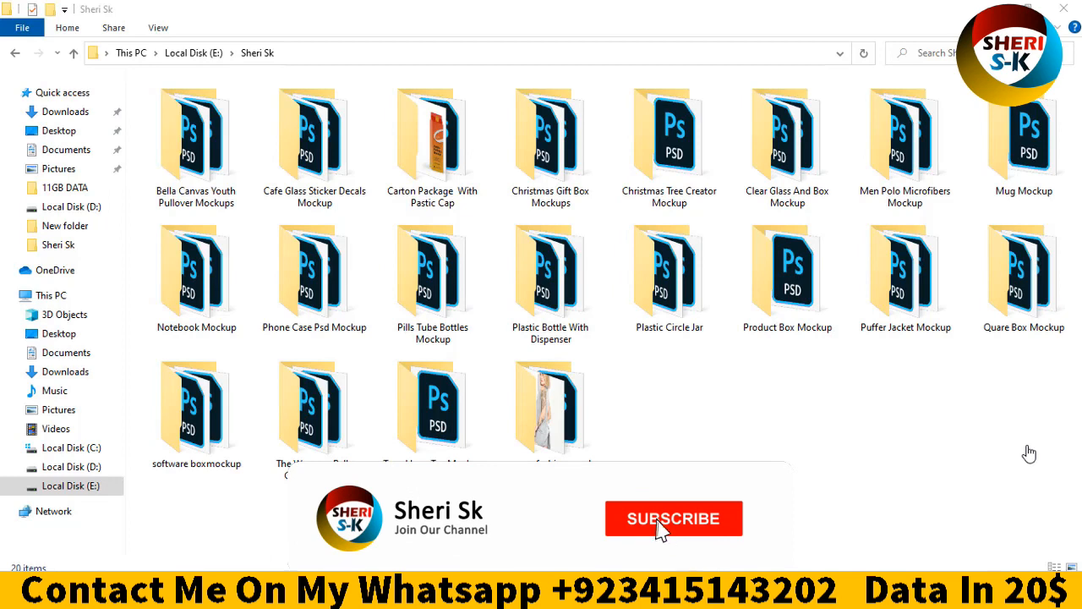
# Preview the womans fashion mockup bundle photos full size — front, back and side poses — then close
pyautogui.click(673, 518)
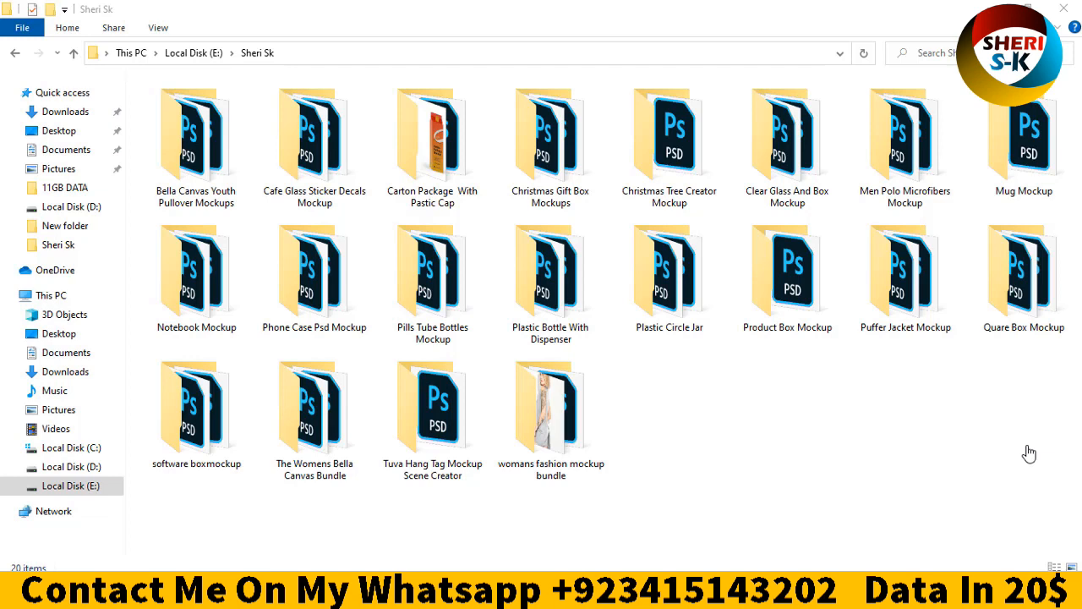
pyautogui.moveTo(583, 443)
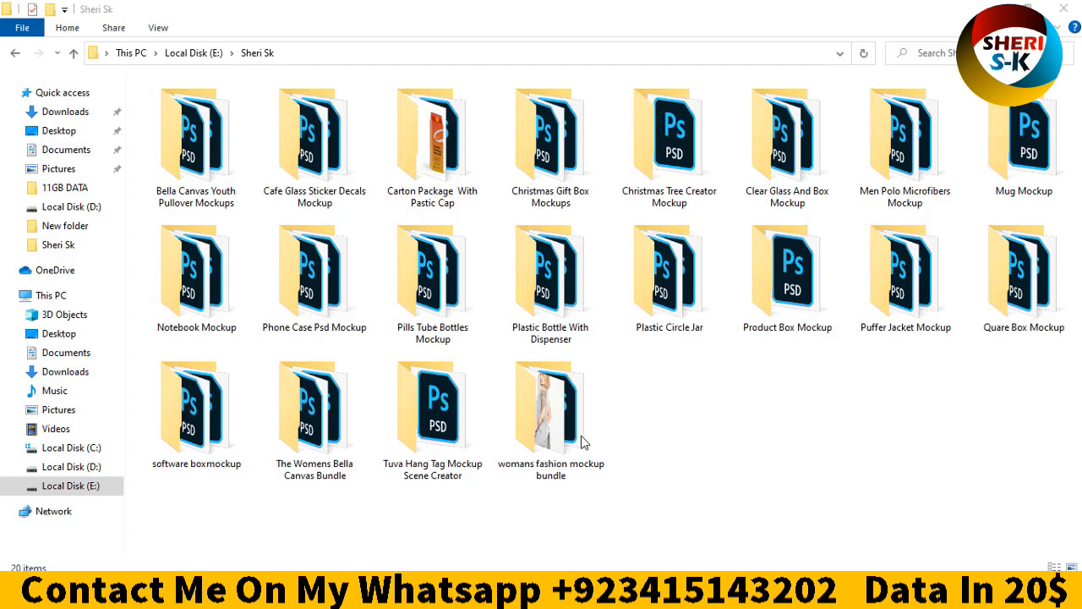
pyautogui.click(551, 406)
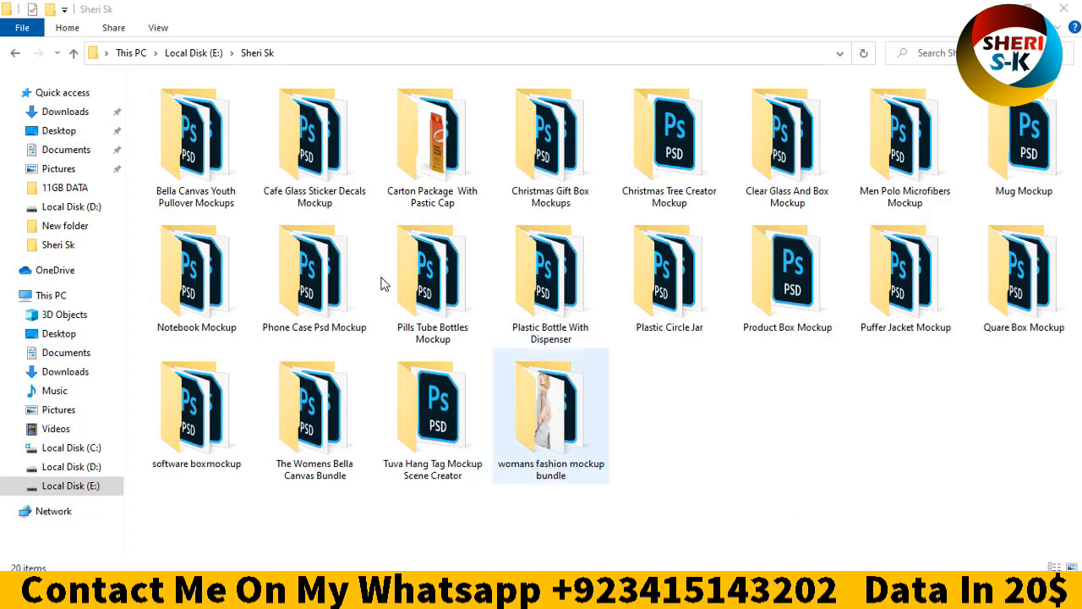
pyautogui.doubleClick(551, 415)
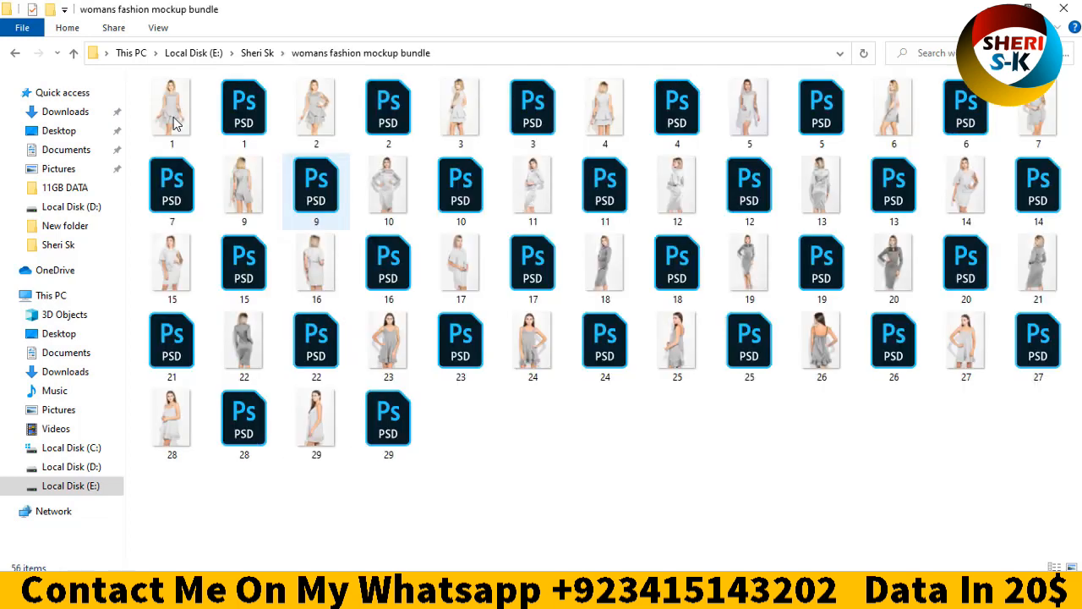
pyautogui.doubleClick(173, 105)
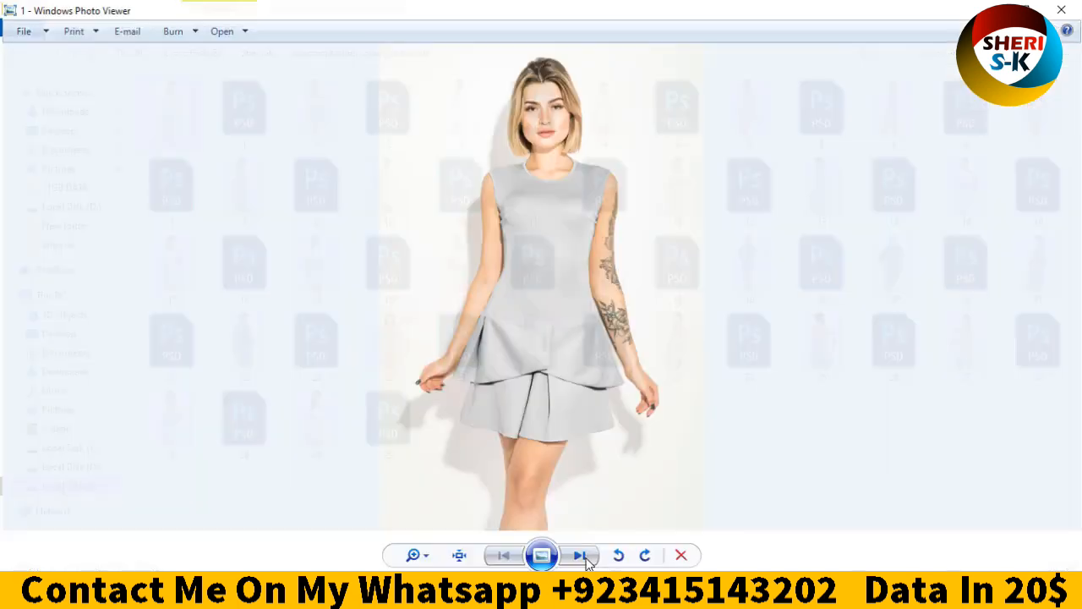
pyautogui.click(579, 557)
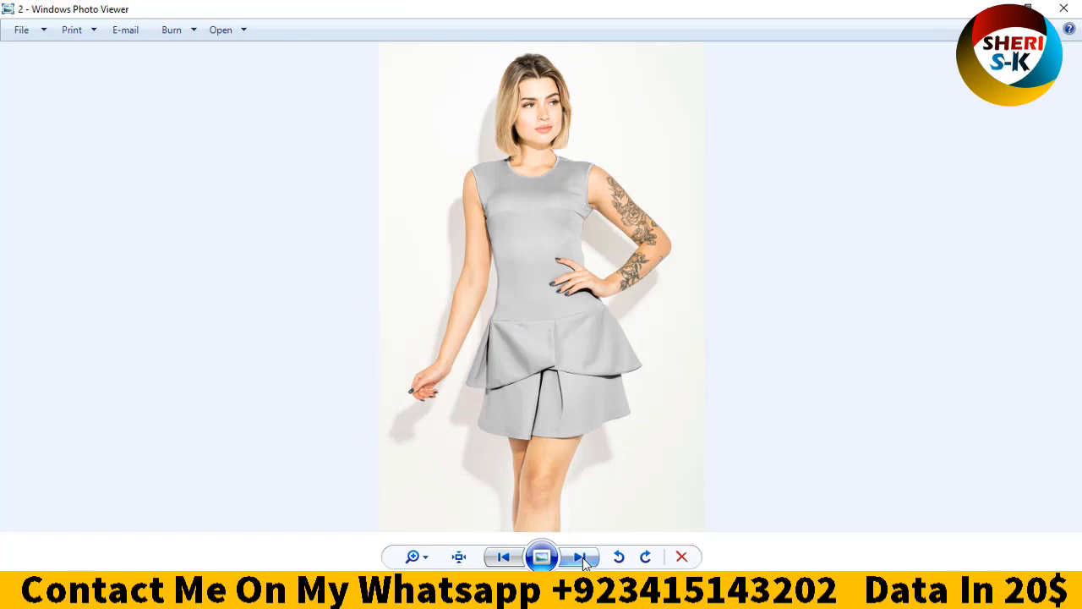
pyautogui.click(580, 557)
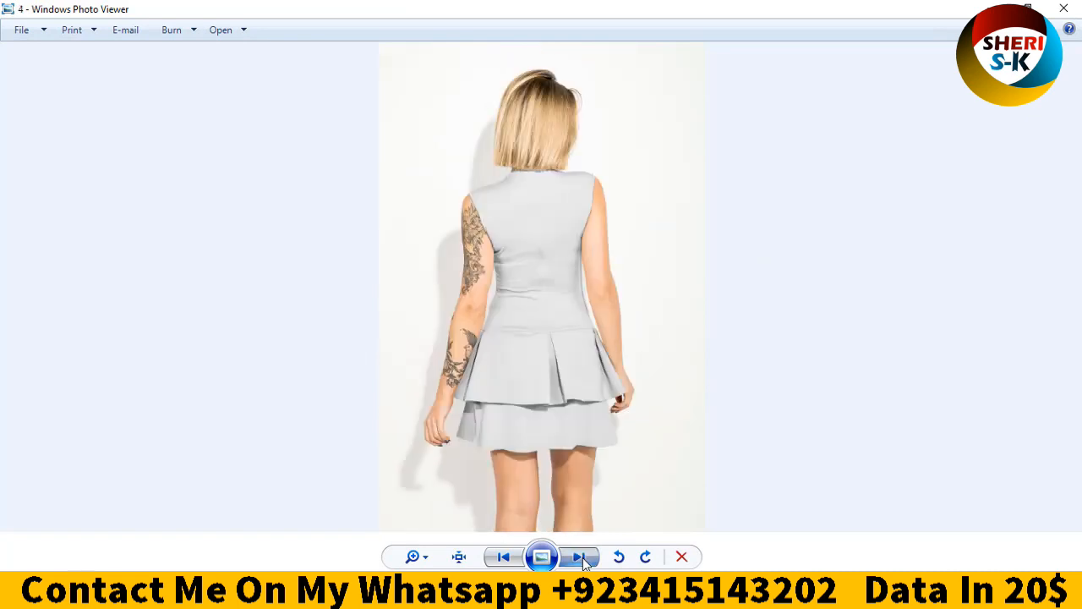
pyautogui.click(579, 557)
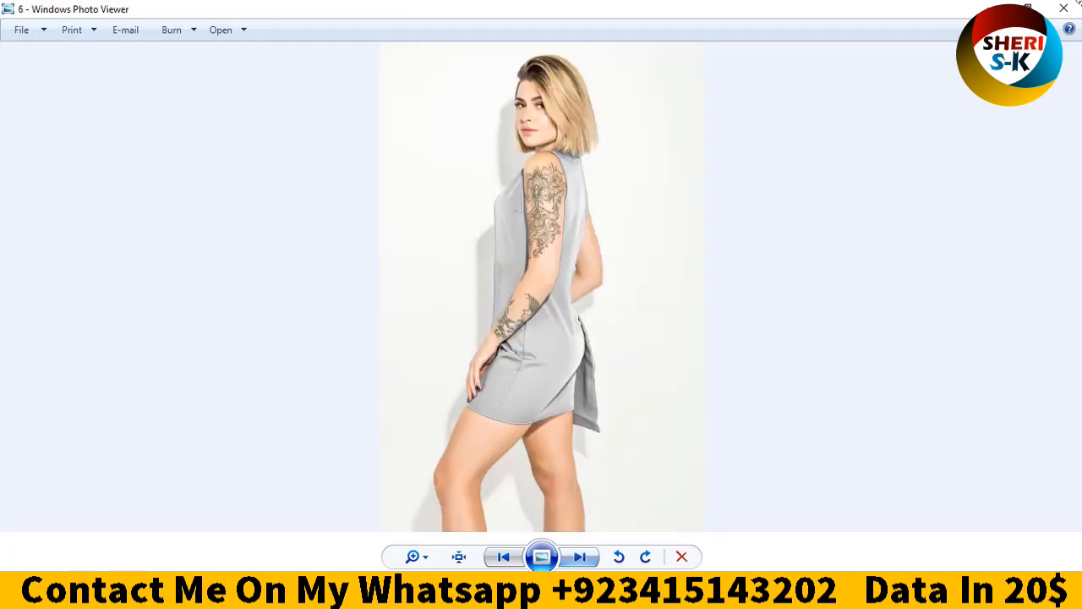
pyautogui.click(578, 556)
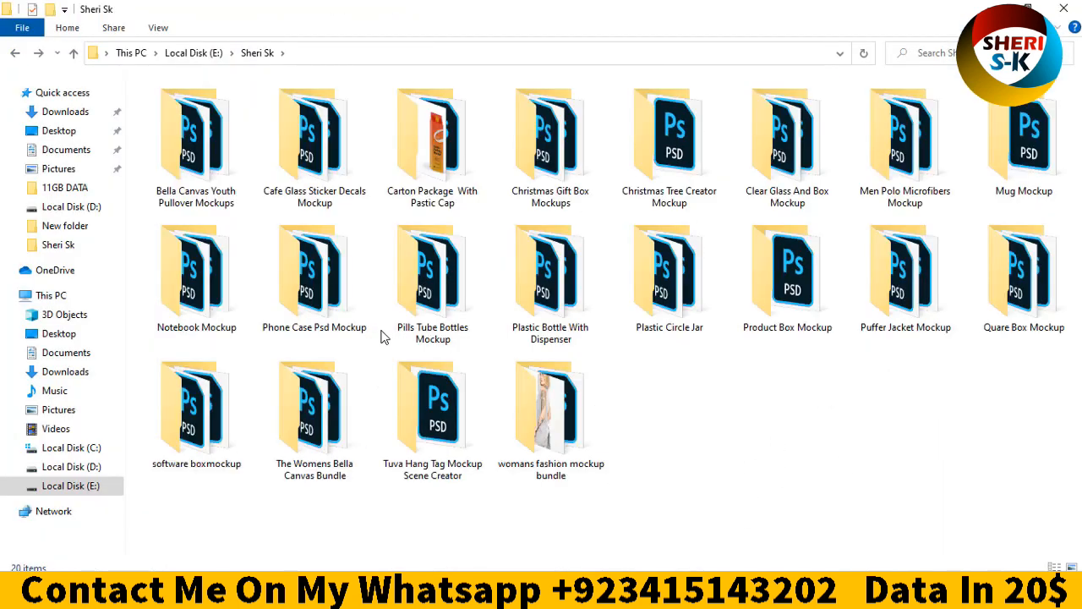
# Browse the Christmas and Clear Glass folders, preview the Mug Mockup PSD, then return to Sheri Sk
pyautogui.click(433, 270)
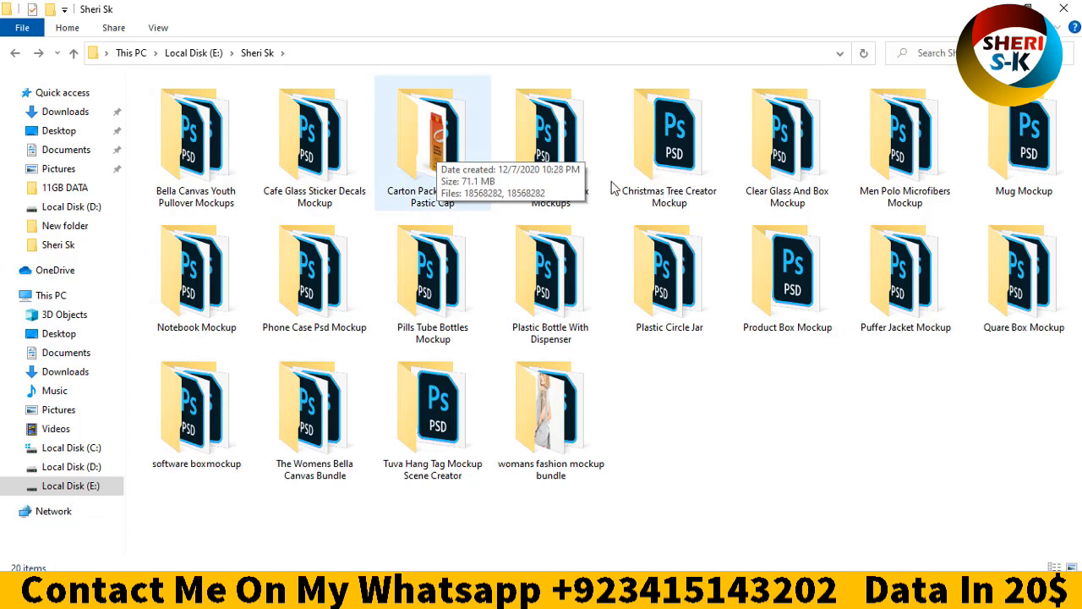
pyautogui.click(551, 135)
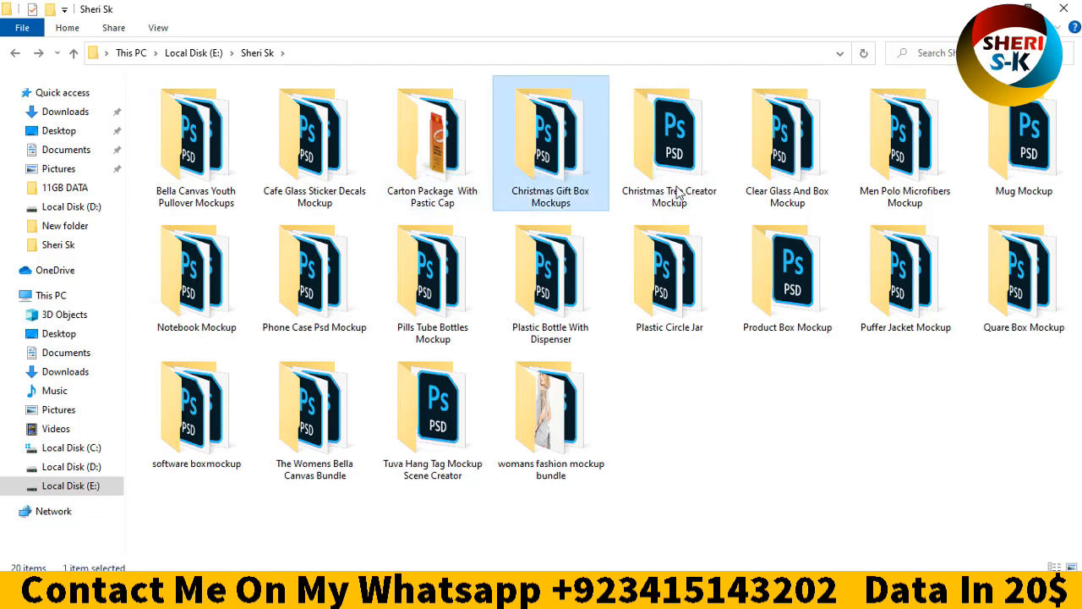
pyautogui.click(669, 142)
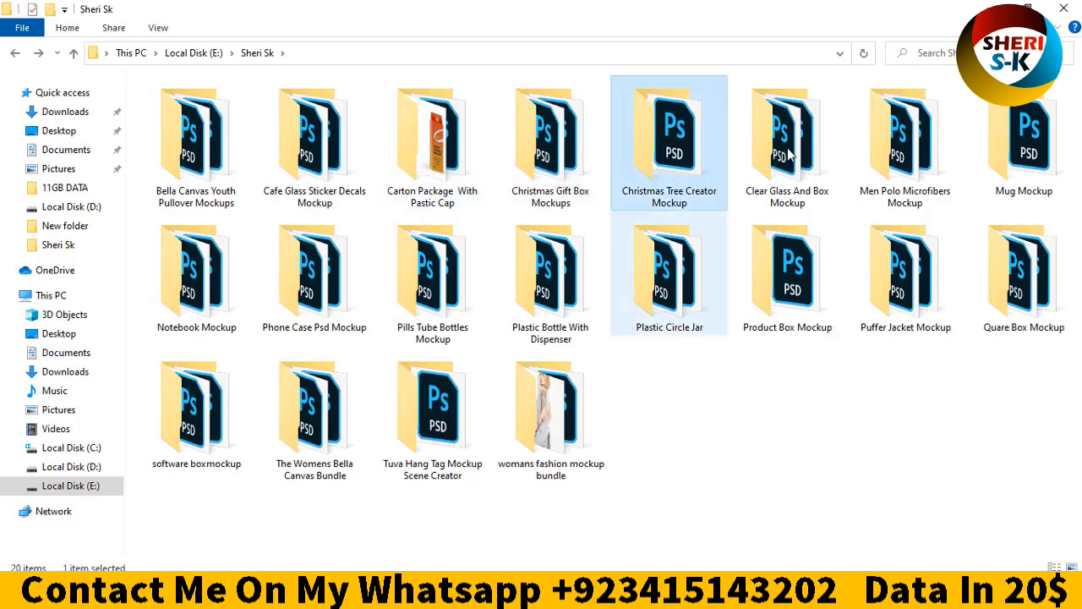
pyautogui.click(789, 142)
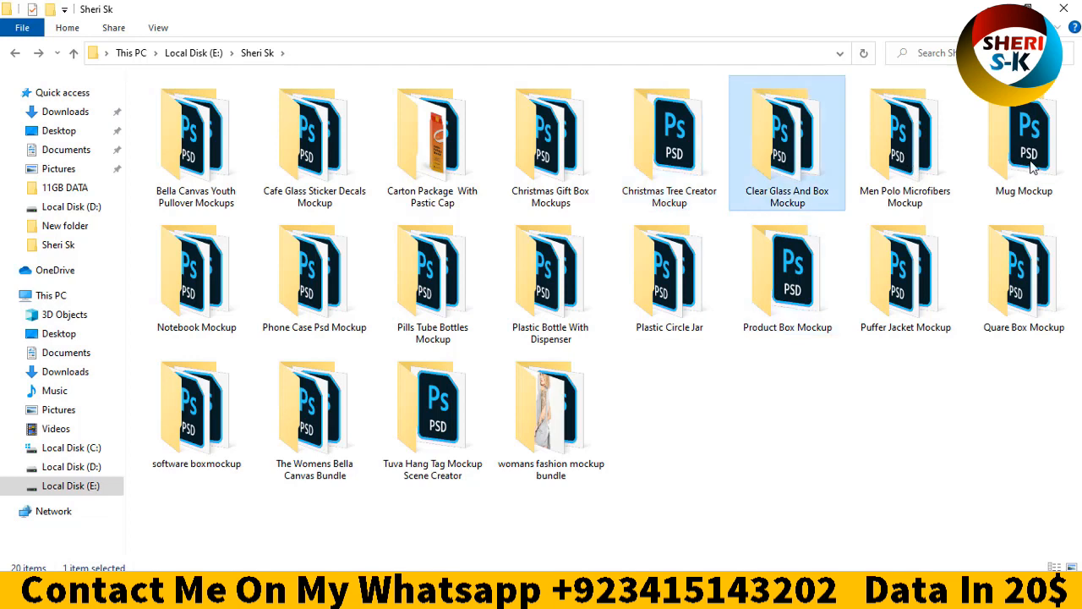
pyautogui.click(1023, 144)
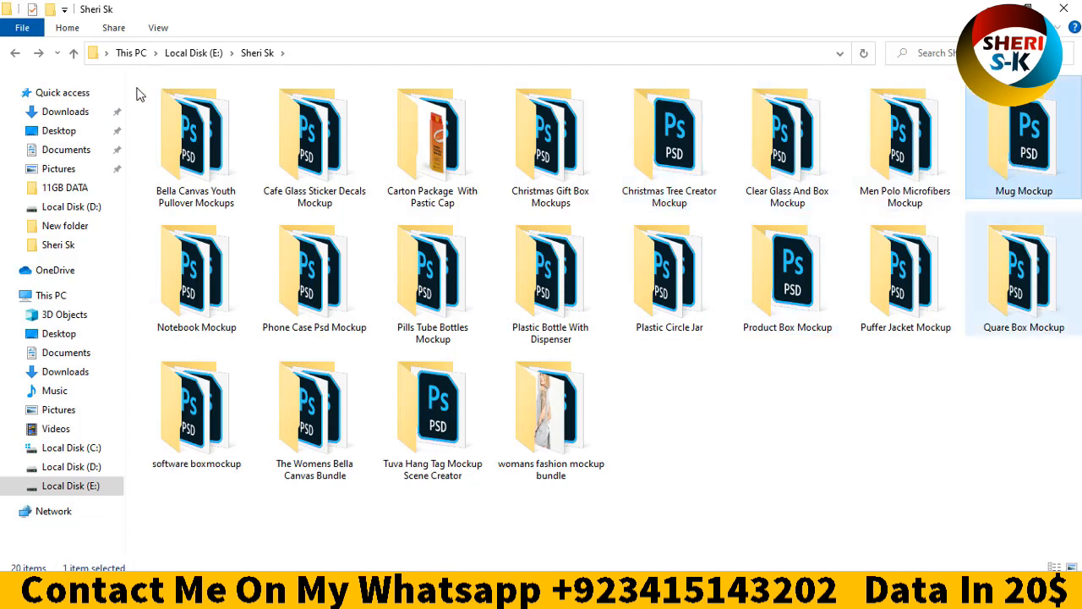
pyautogui.doubleClick(1025, 138)
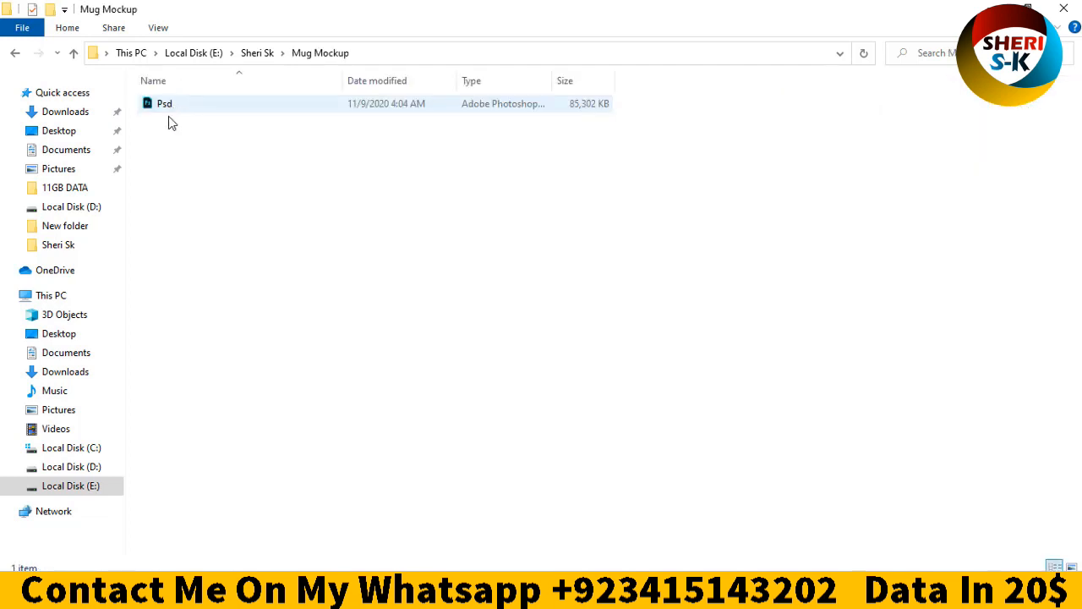
pyautogui.click(164, 103)
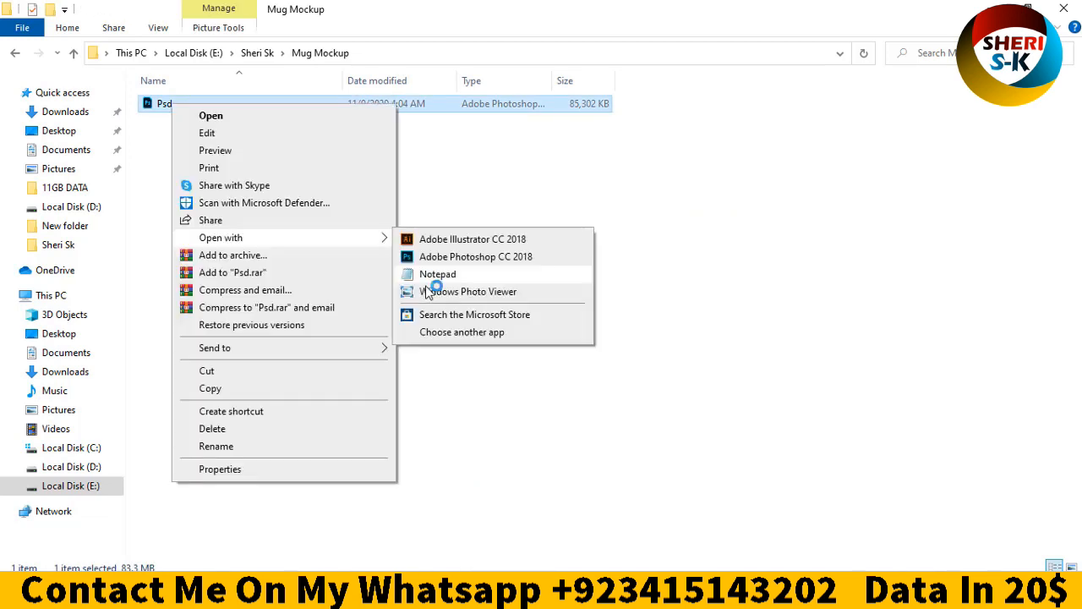
pyautogui.click(470, 291)
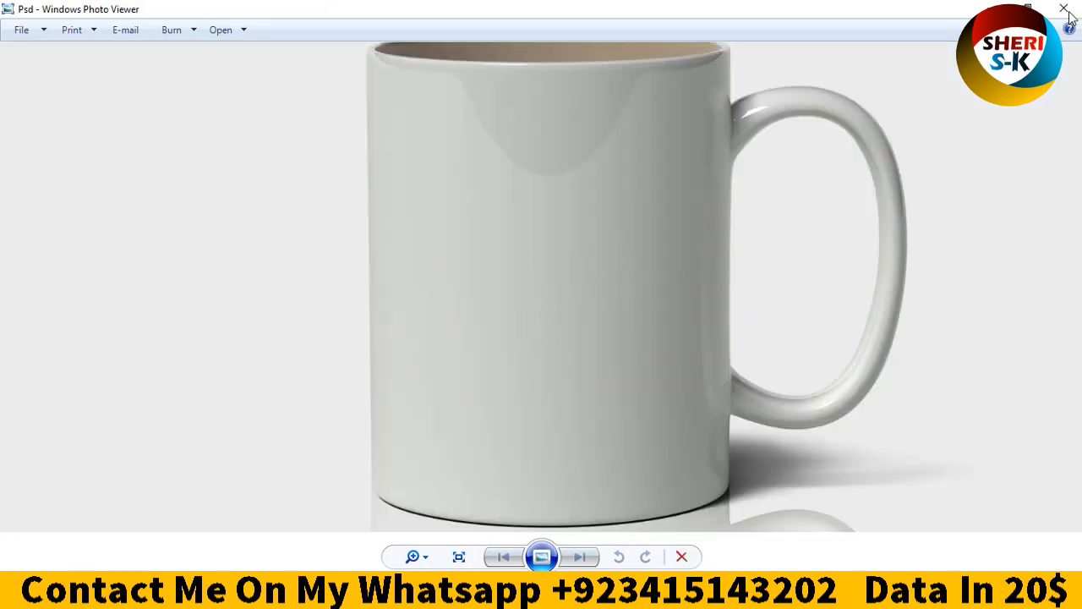
pyautogui.click(1064, 8)
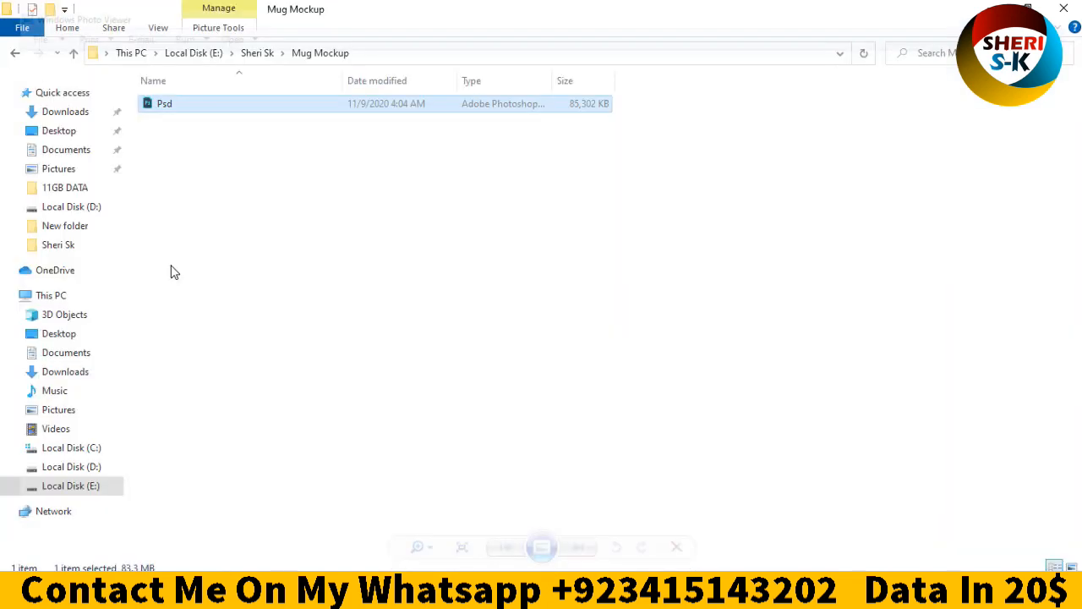
pyautogui.click(13, 52)
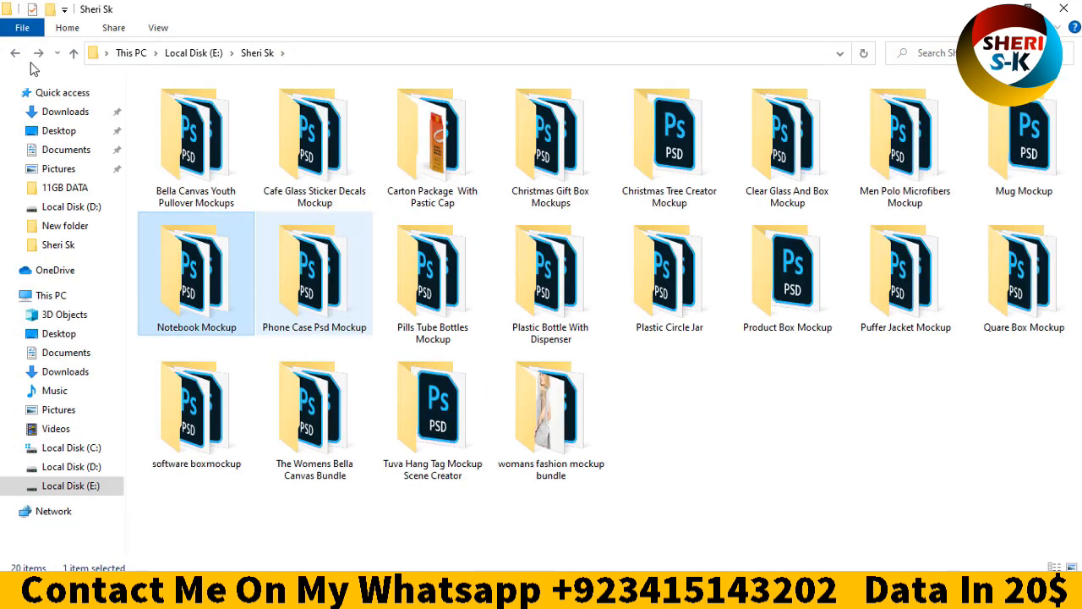
pyautogui.doubleClick(314, 274)
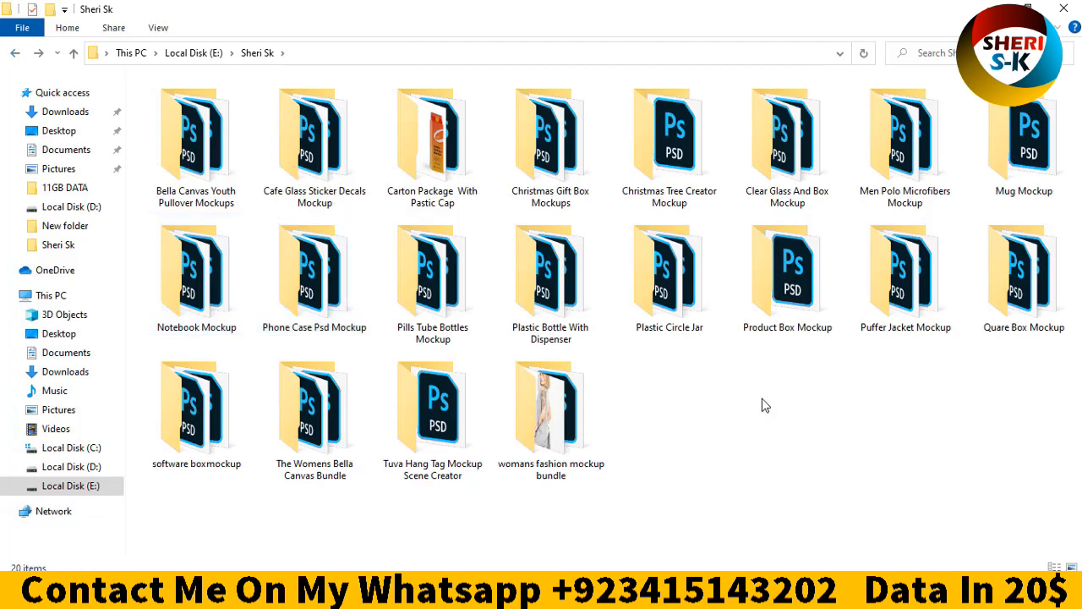
pyautogui.rightClick(765, 406)
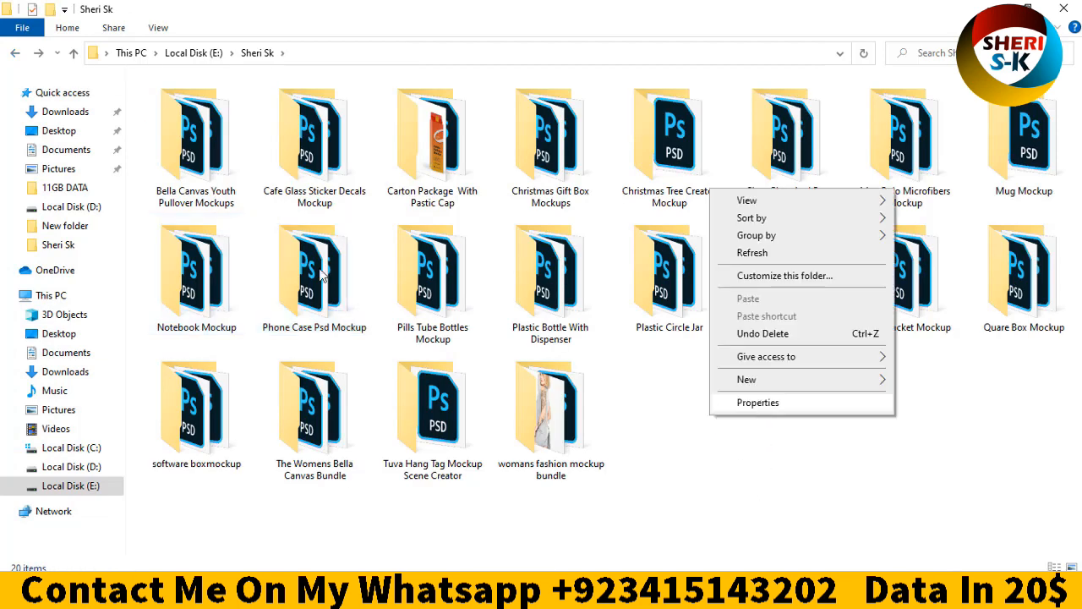
pyautogui.click(758, 403)
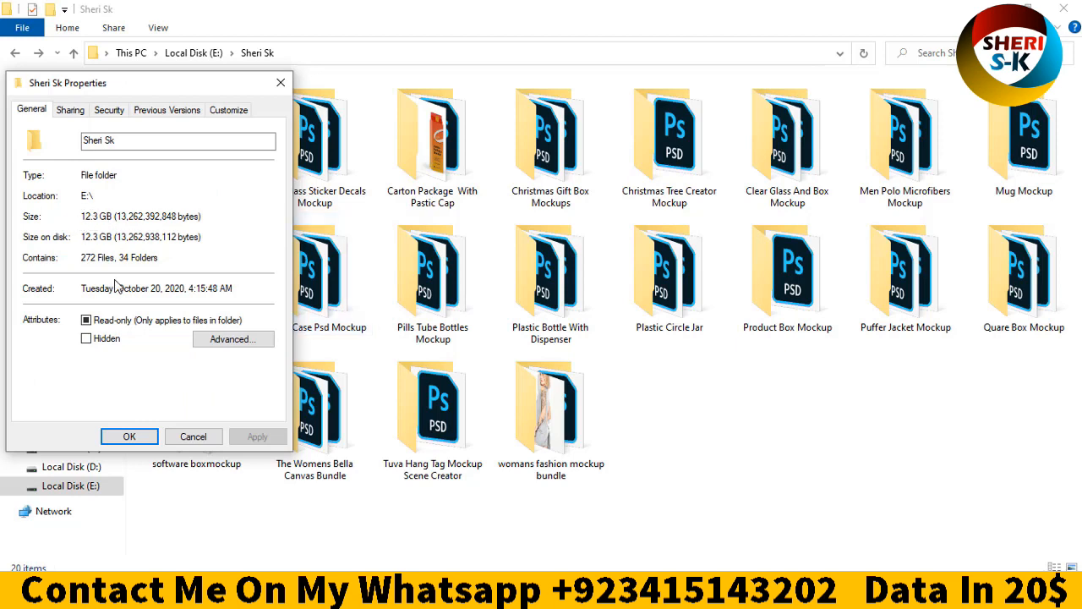
pyautogui.moveTo(693, 416)
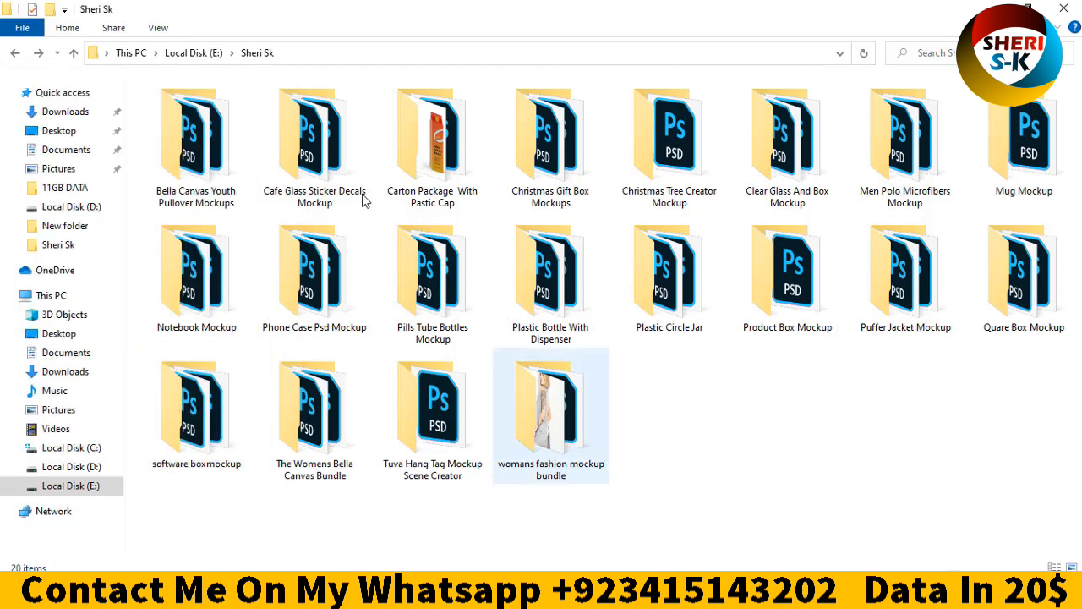
# Preview Bottle_01_01 from Plastic Bottle With Dispenser and Jar_01_v7 from Plastic Circle Jar
pyautogui.doubleClick(552, 279)
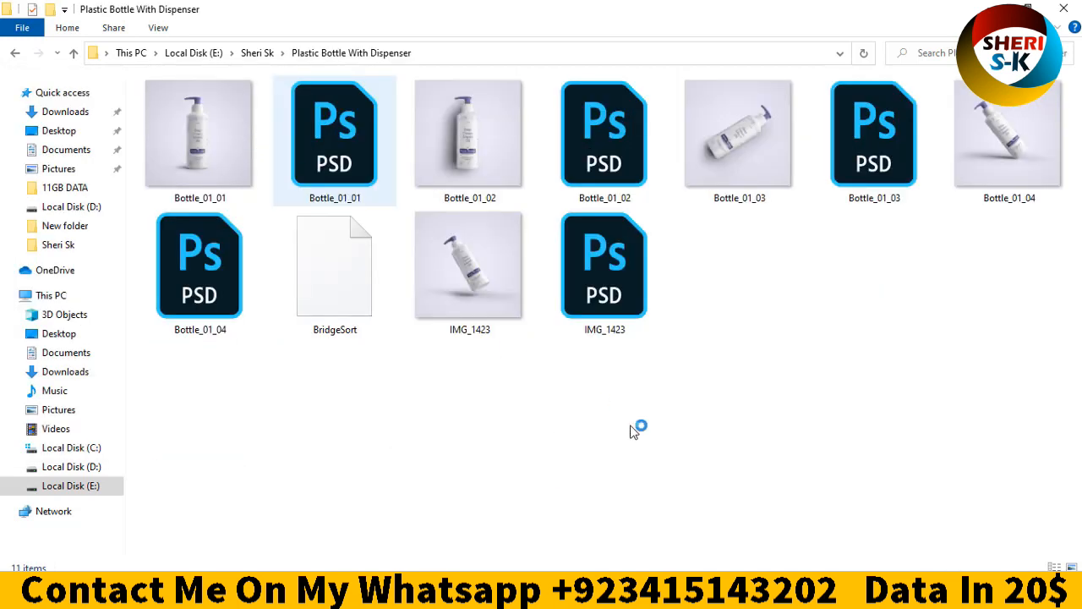
pyautogui.doubleClick(200, 132)
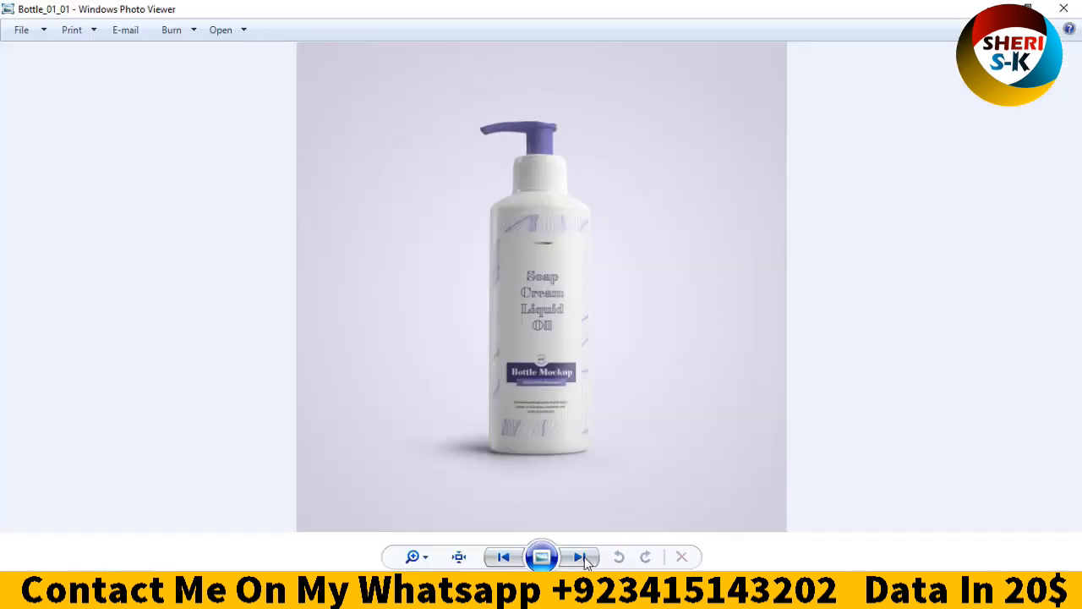
pyautogui.click(578, 557)
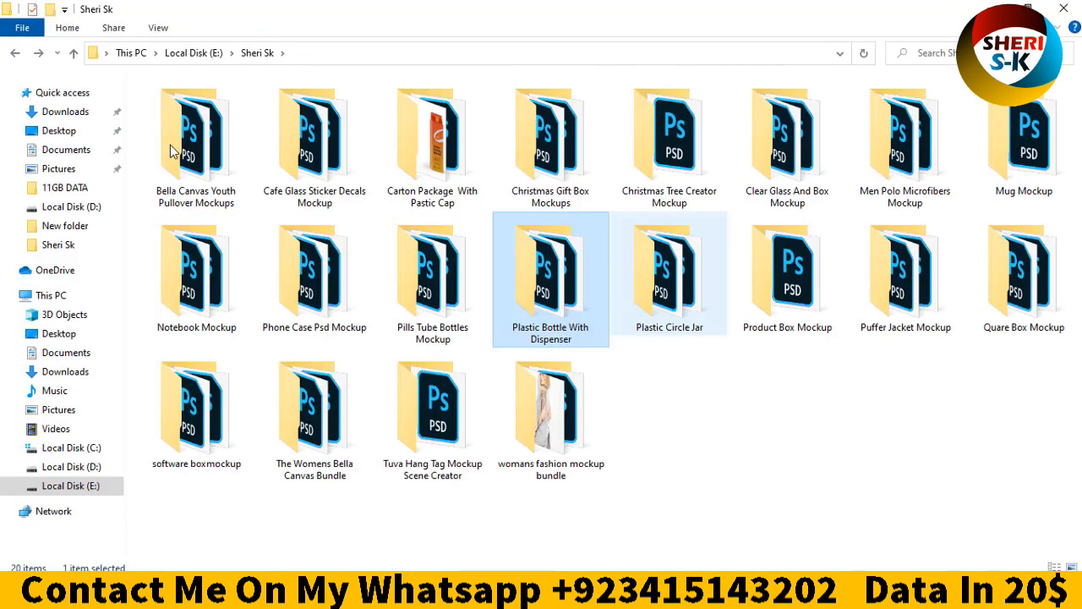
pyautogui.doubleClick(670, 271)
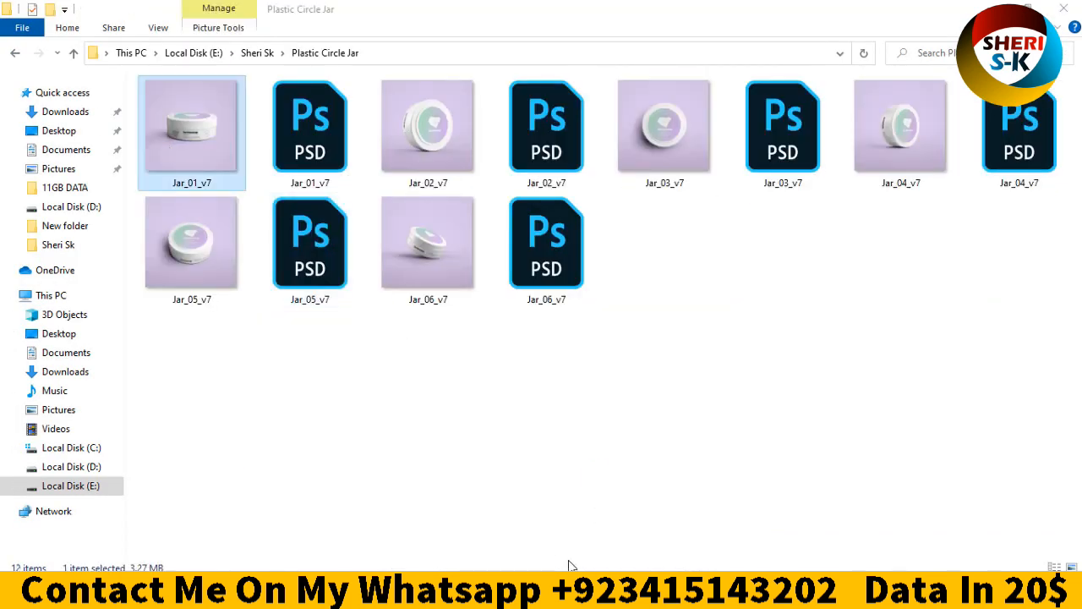
pyautogui.doubleClick(191, 127)
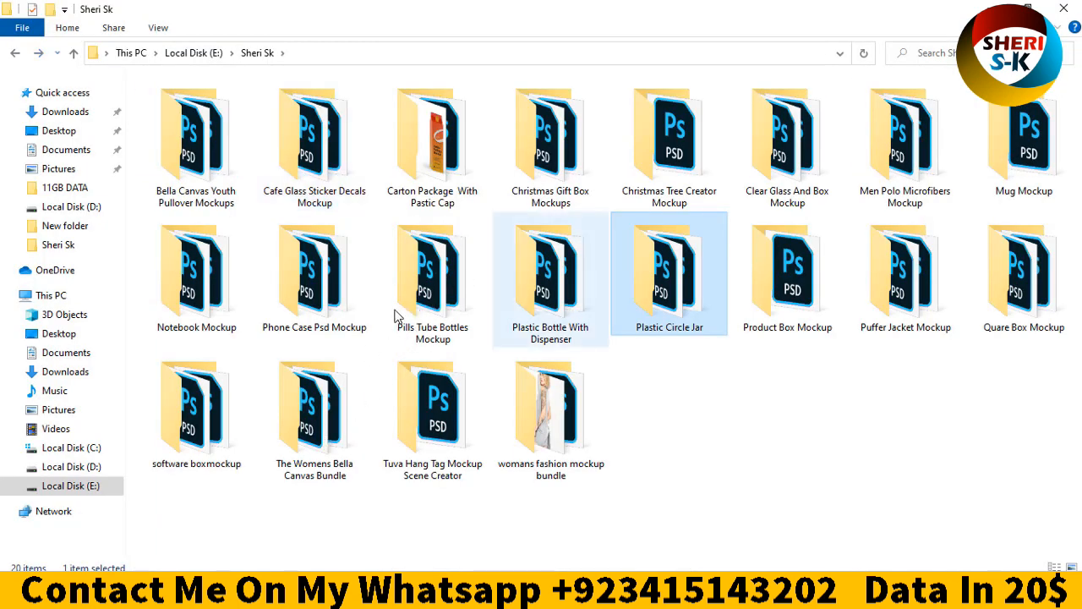
# Preview the 01 Pills Tube Bottles mockups in Windows Photo Viewer, then close and go back to the bundle
pyautogui.click(433, 270)
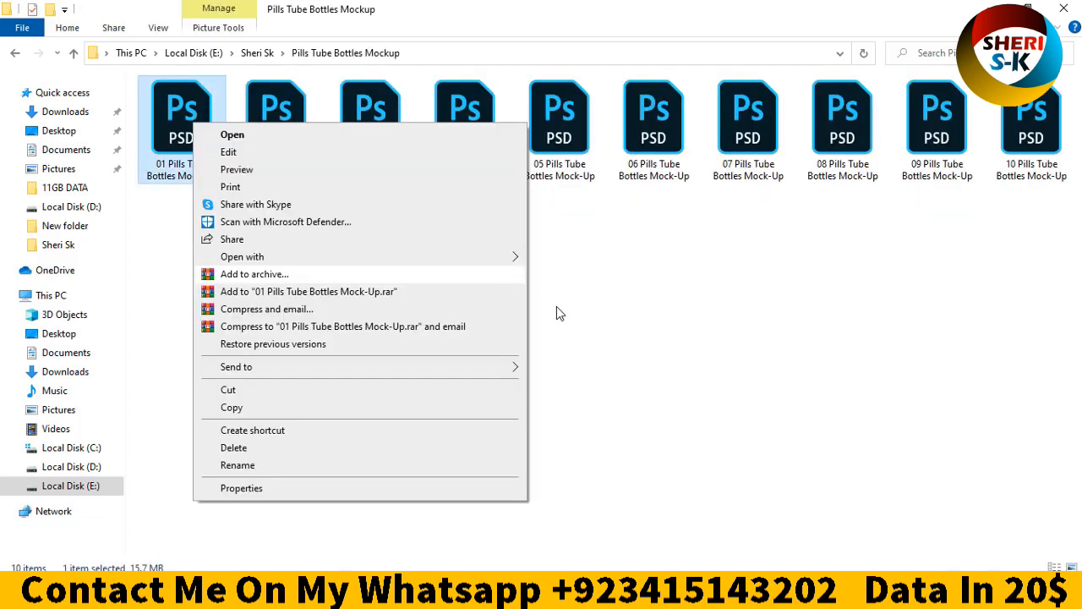
pyautogui.click(243, 257)
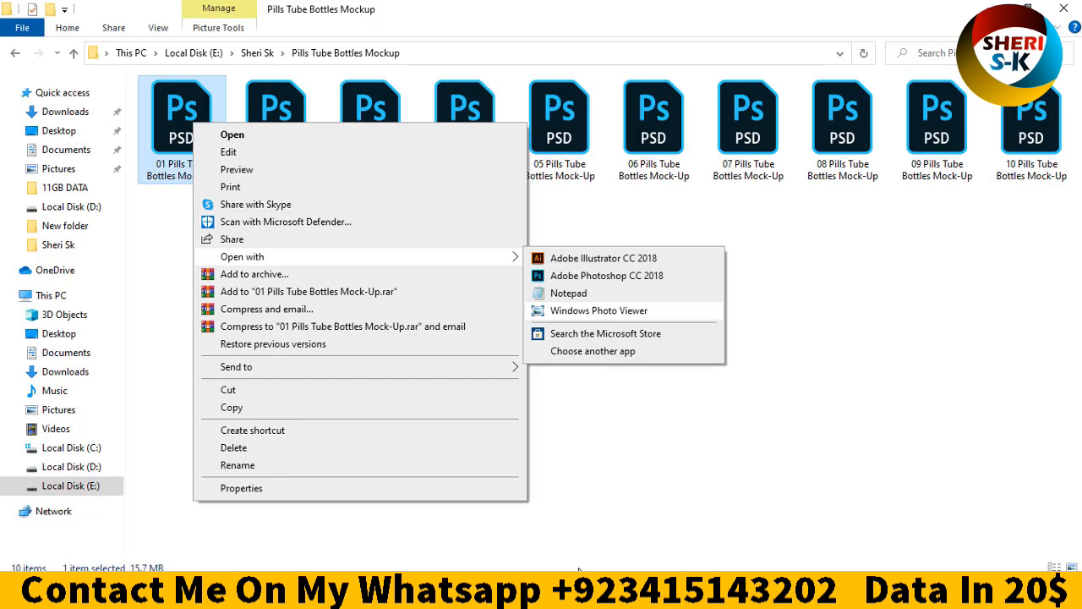
pyautogui.click(599, 312)
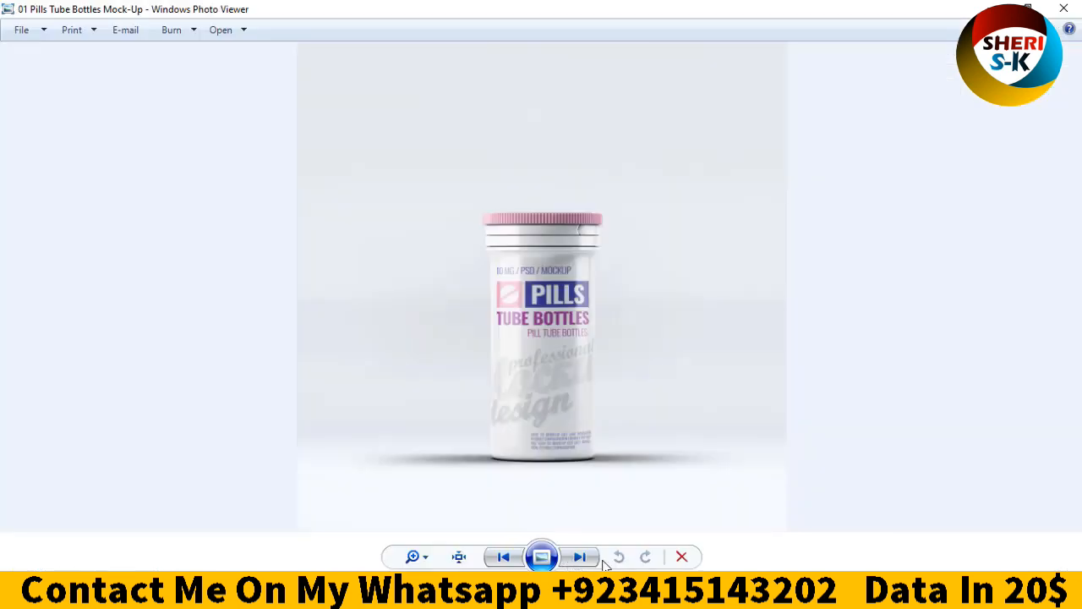
pyautogui.moveTo(644, 325)
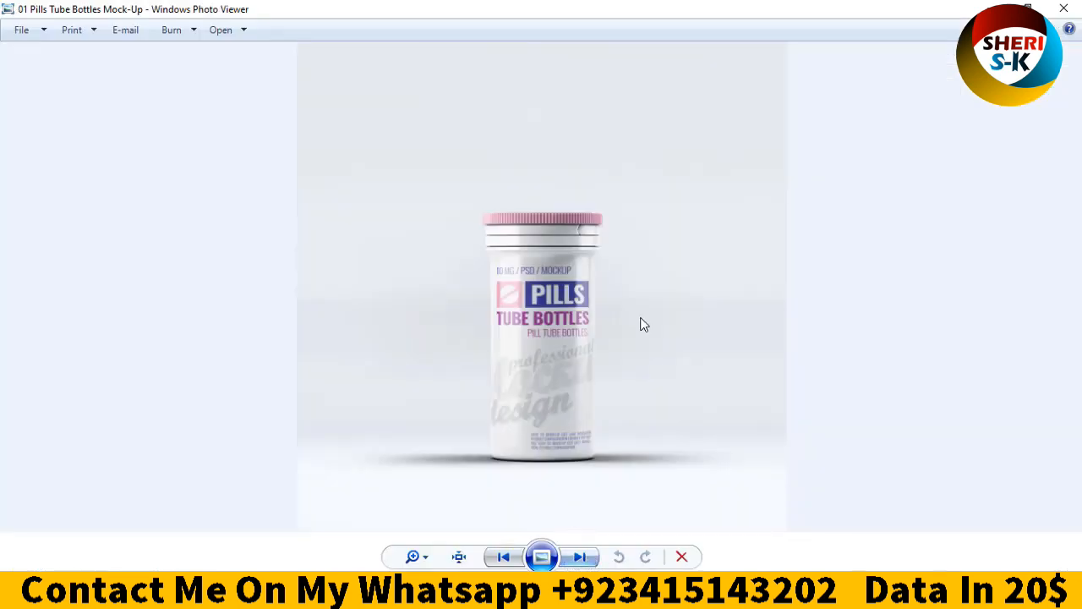
pyautogui.click(580, 556)
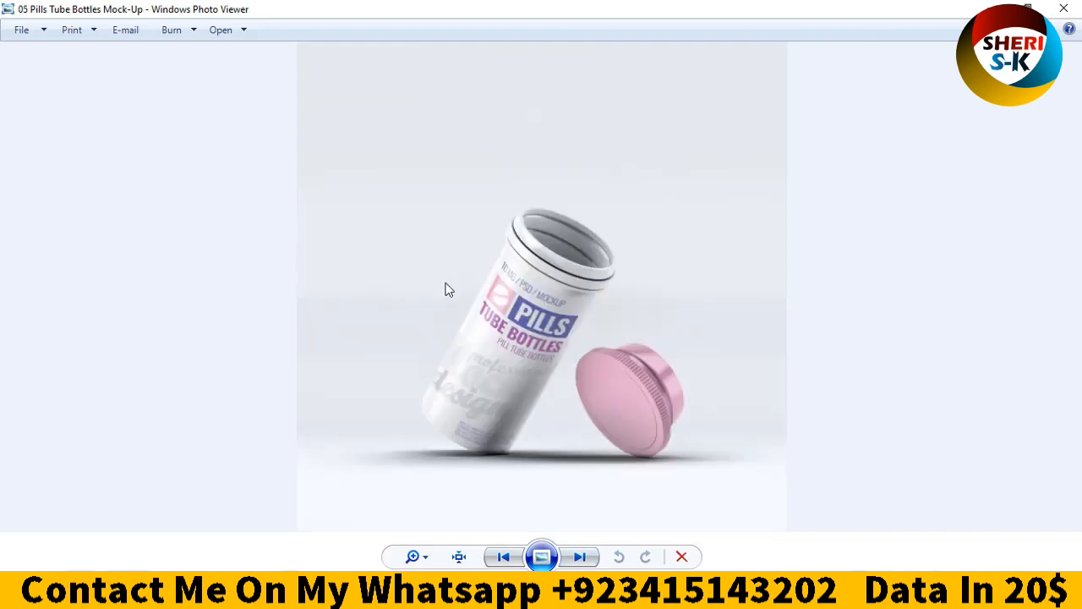
pyautogui.click(681, 557)
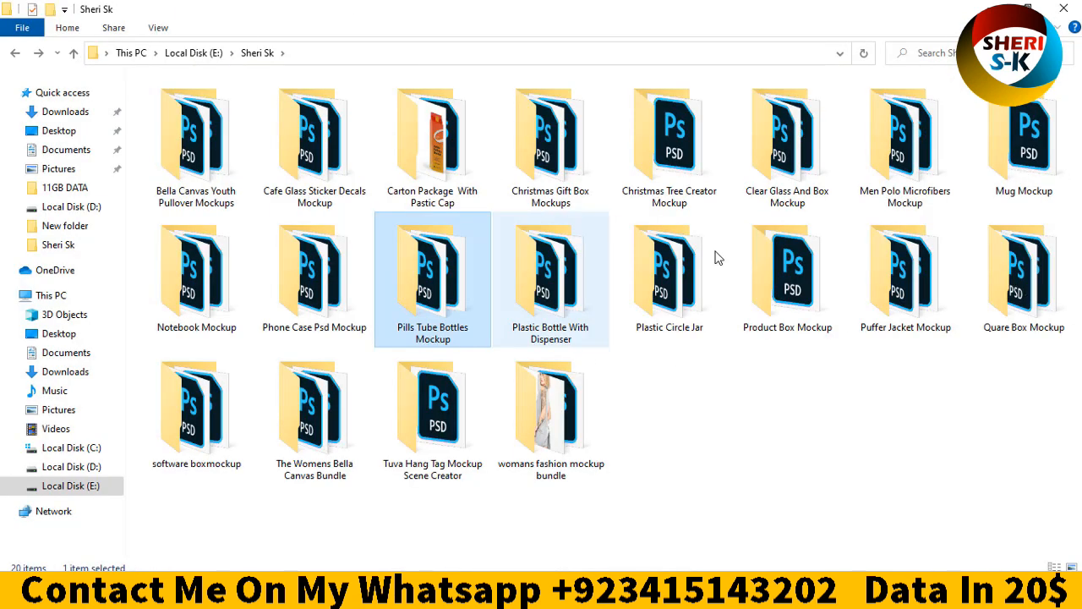
# Preview file 1 from Quare Box Mockup in Windows Photo Viewer, then close and return to Sheri Sk
pyautogui.doubleClick(1023, 279)
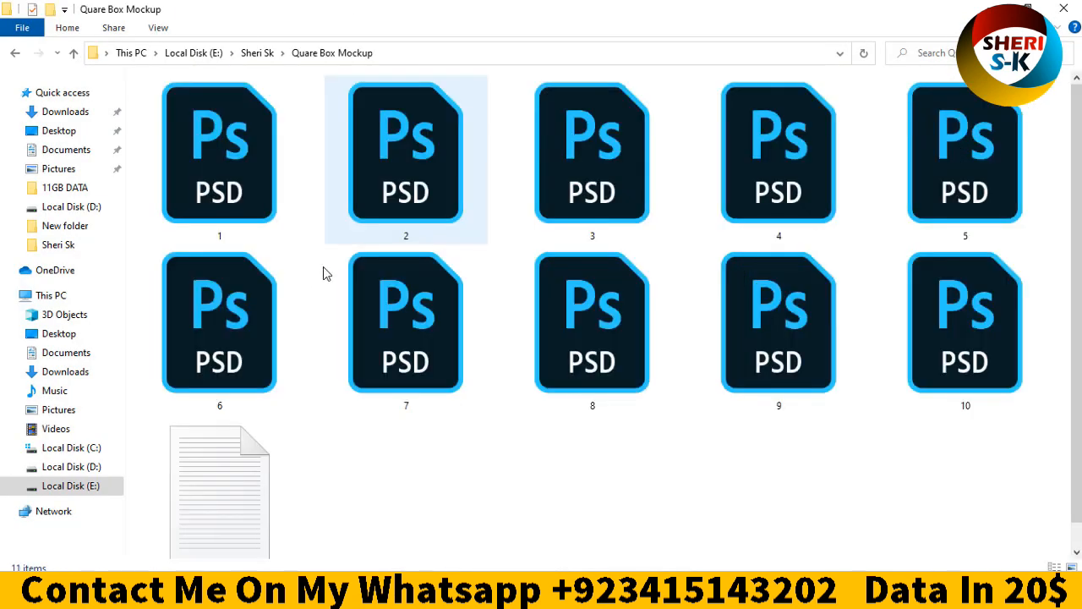
pyautogui.rightClick(220, 152)
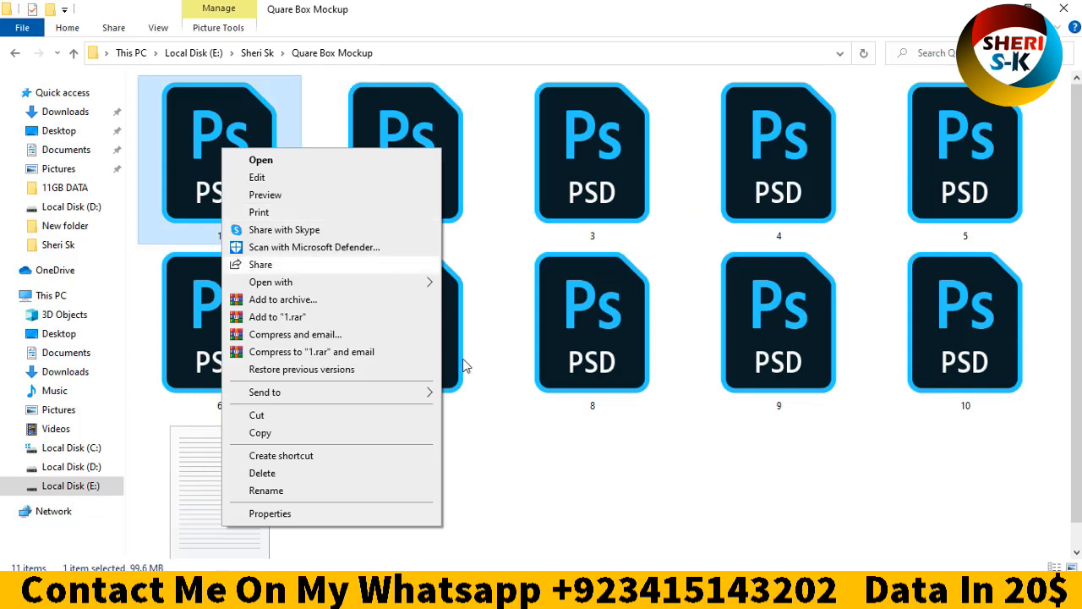
pyautogui.click(270, 281)
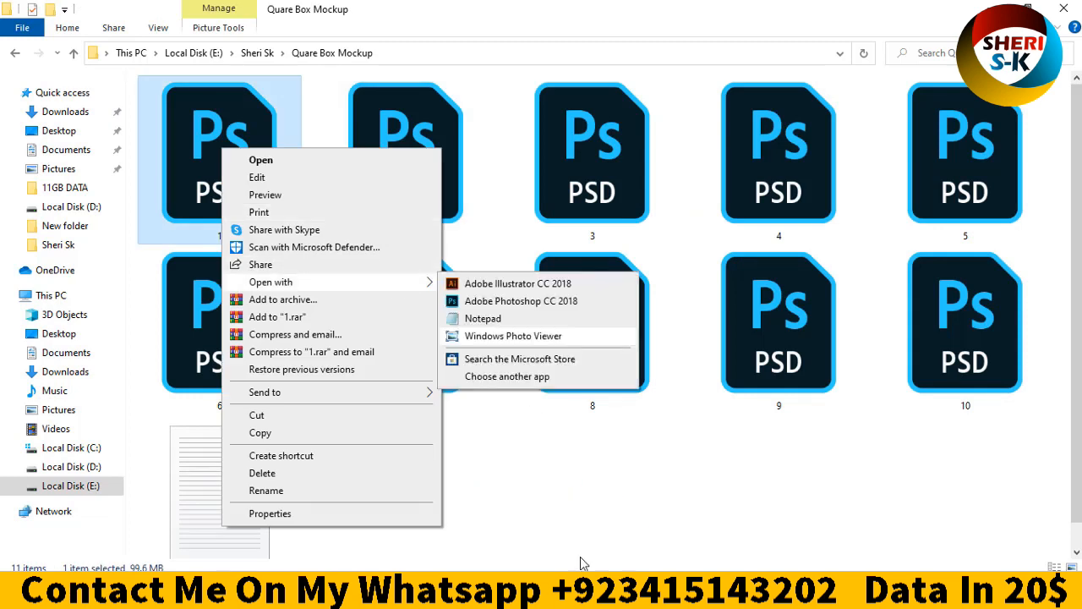
pyautogui.click(514, 335)
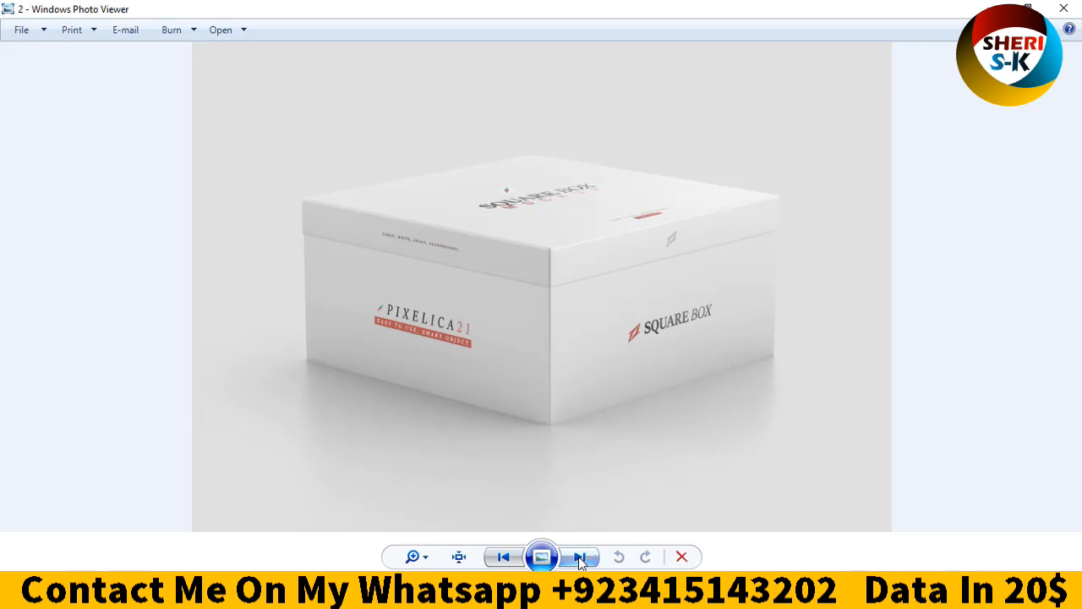
pyautogui.click(580, 556)
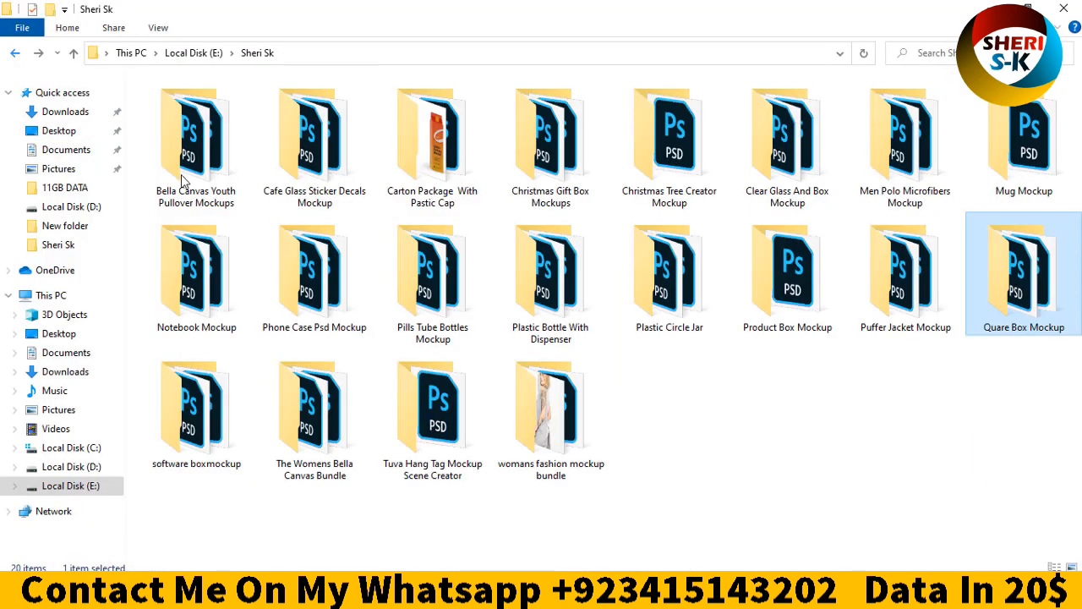
# Page through the software boxmockup files in Windows Photo Viewer, then close and return to Sheri Sk
pyautogui.doubleClick(197, 405)
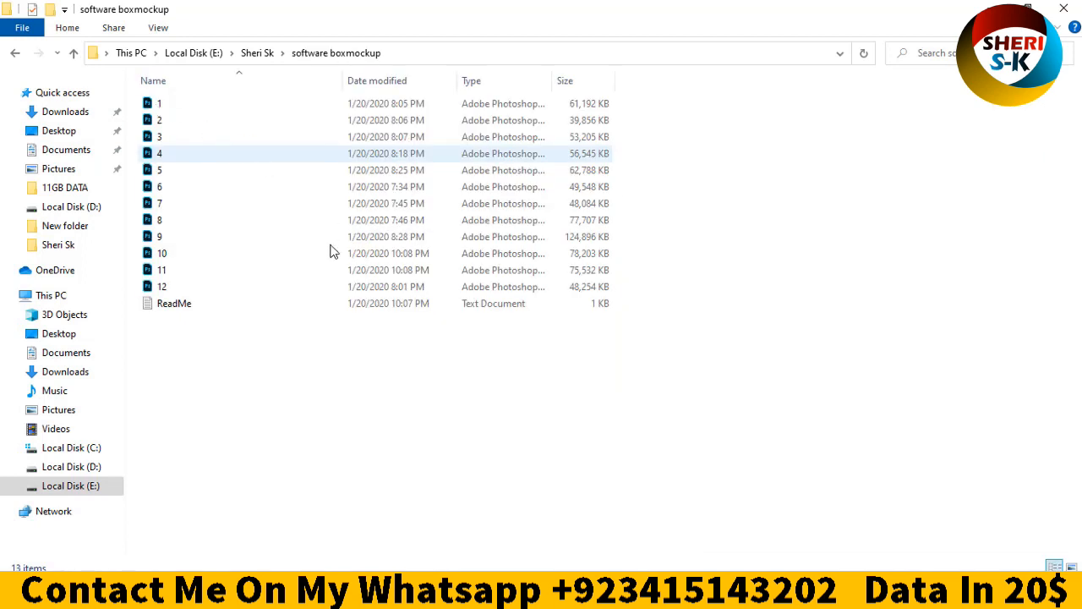
pyautogui.rightClick(159, 103)
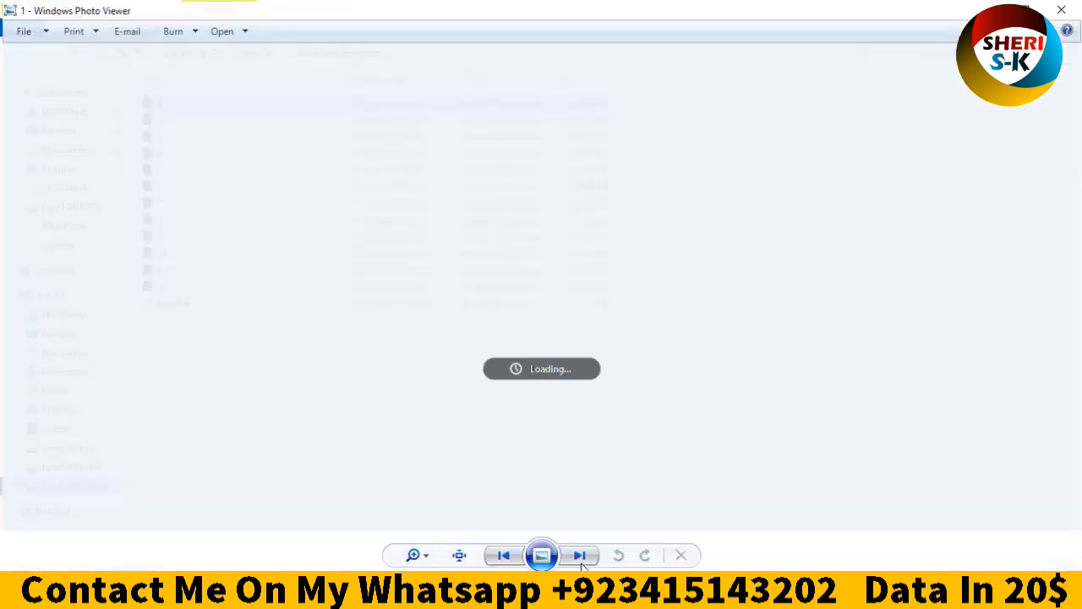
pyautogui.click(580, 555)
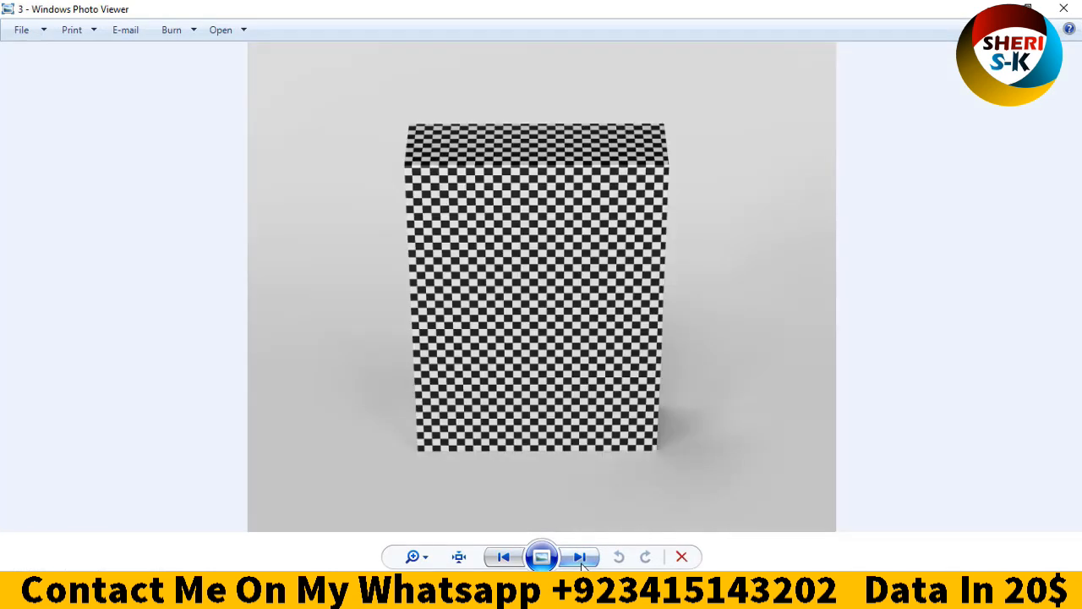
pyautogui.click(582, 556)
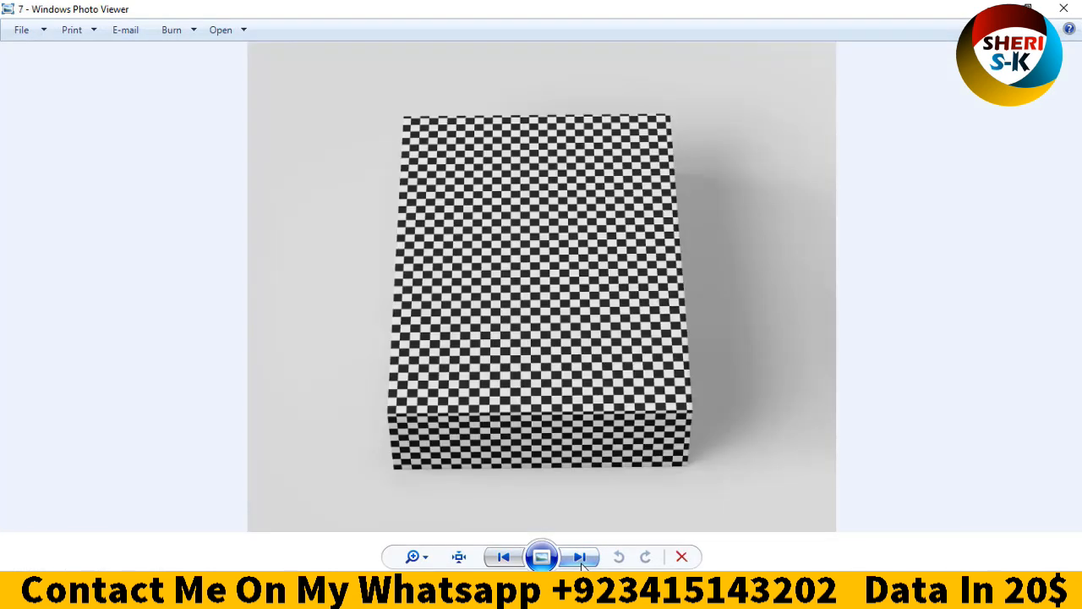
pyautogui.click(578, 556)
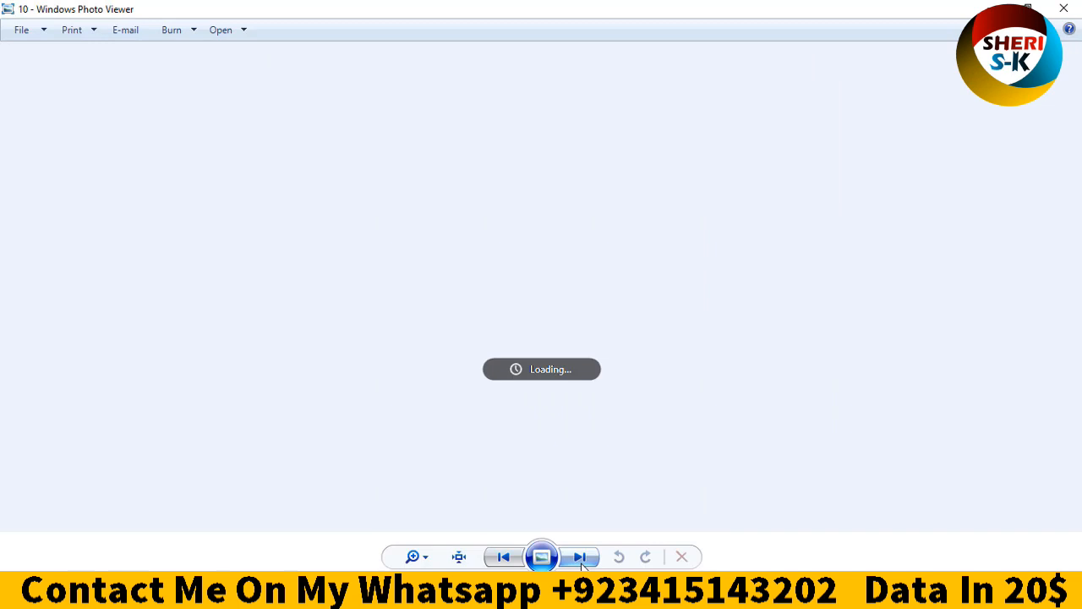
pyautogui.click(580, 557)
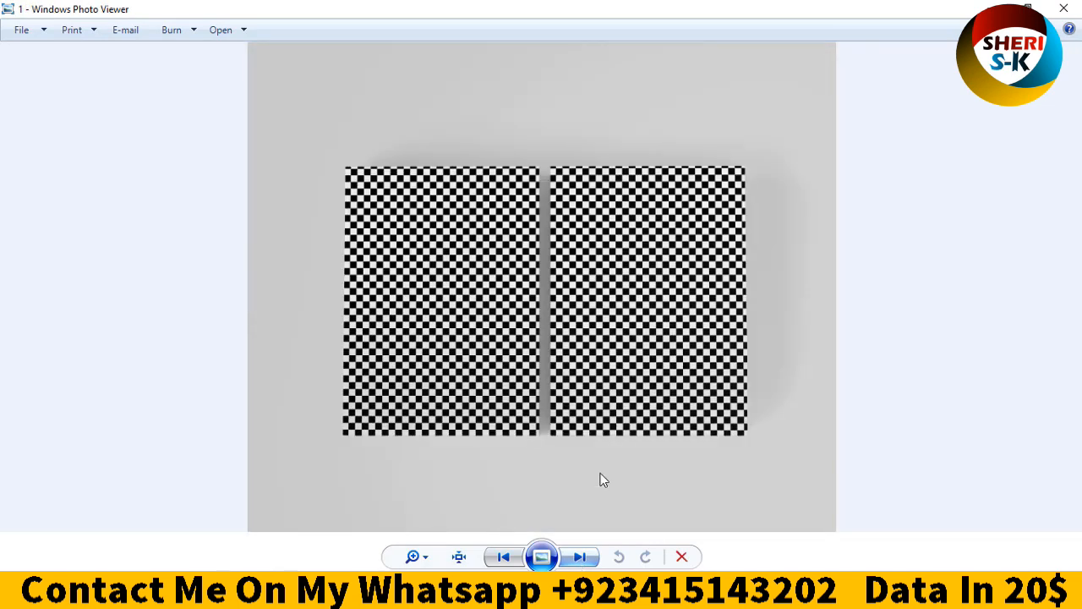
pyautogui.click(581, 557)
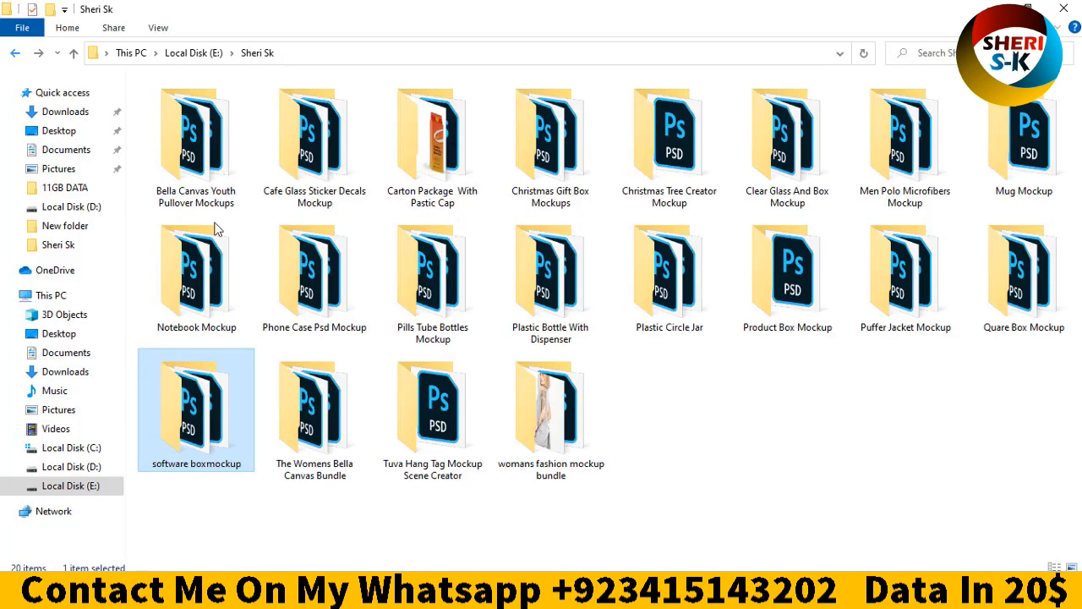
# Page through the Bella Canvas t-shirt mockups and displacement maps in Photo Viewer, then close
pyautogui.doubleClick(315, 406)
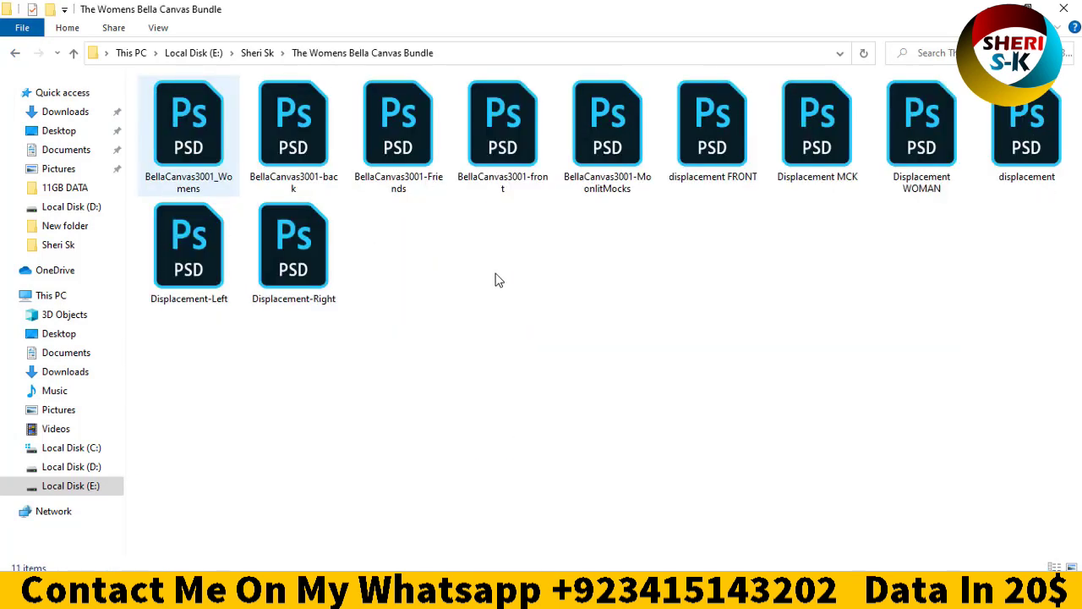
pyautogui.rightClick(189, 127)
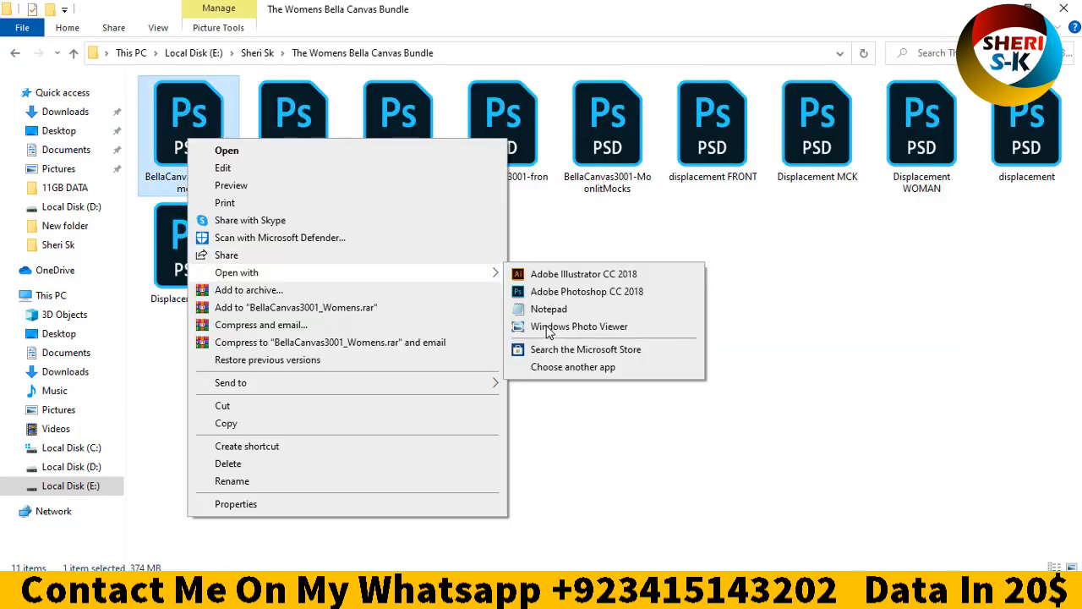
pyautogui.click(578, 326)
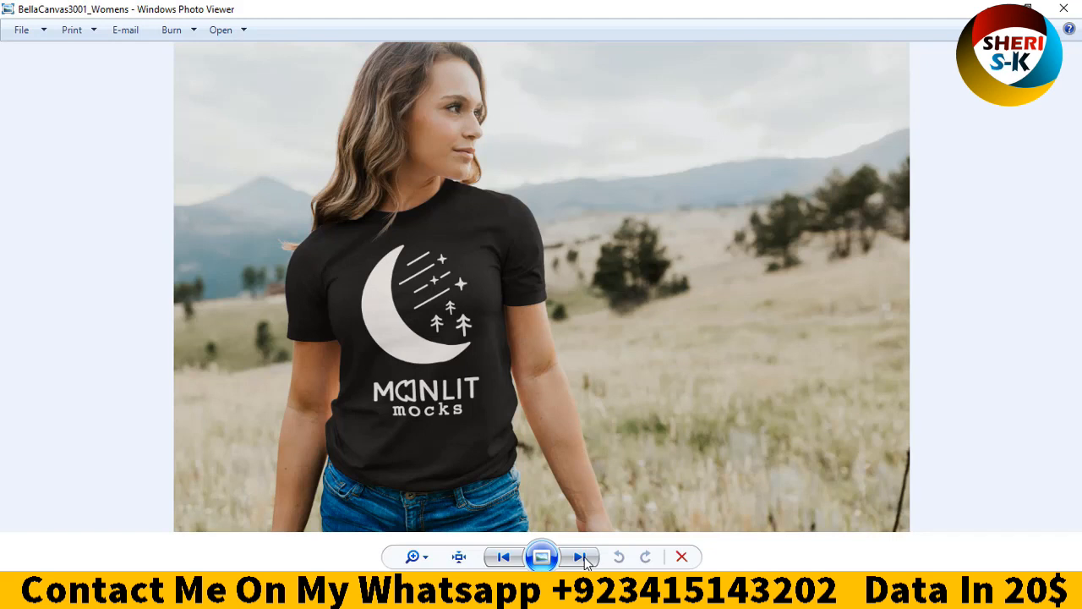
pyautogui.click(579, 557)
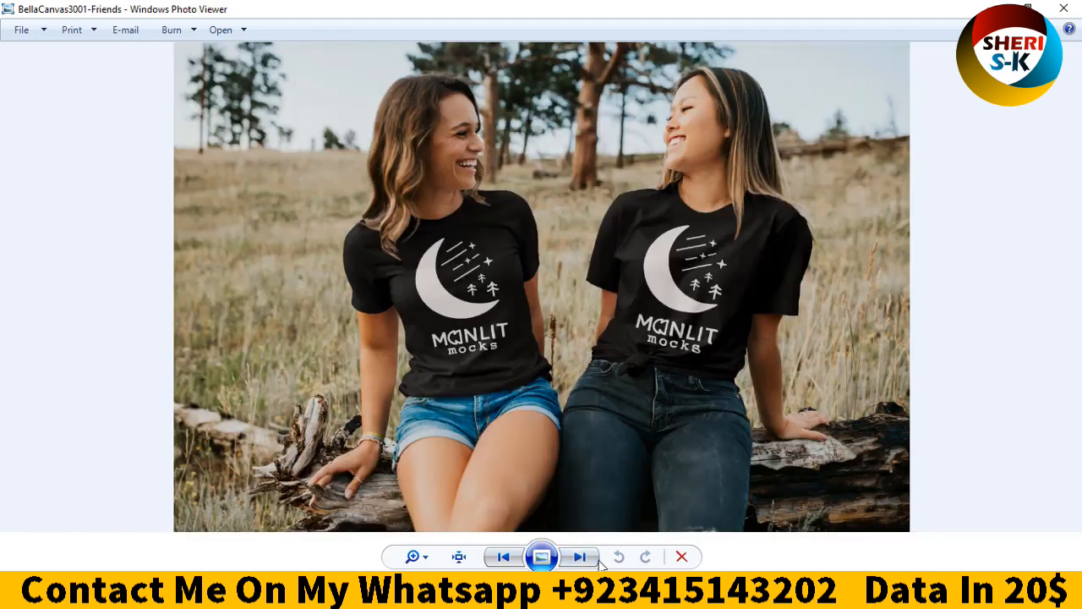
pyautogui.click(579, 557)
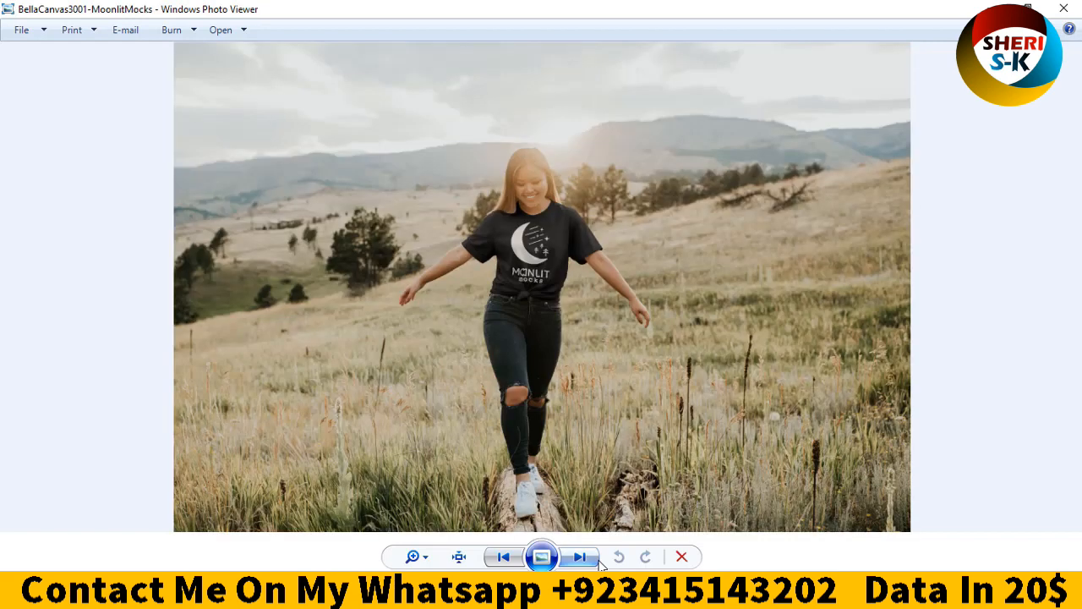
pyautogui.click(579, 556)
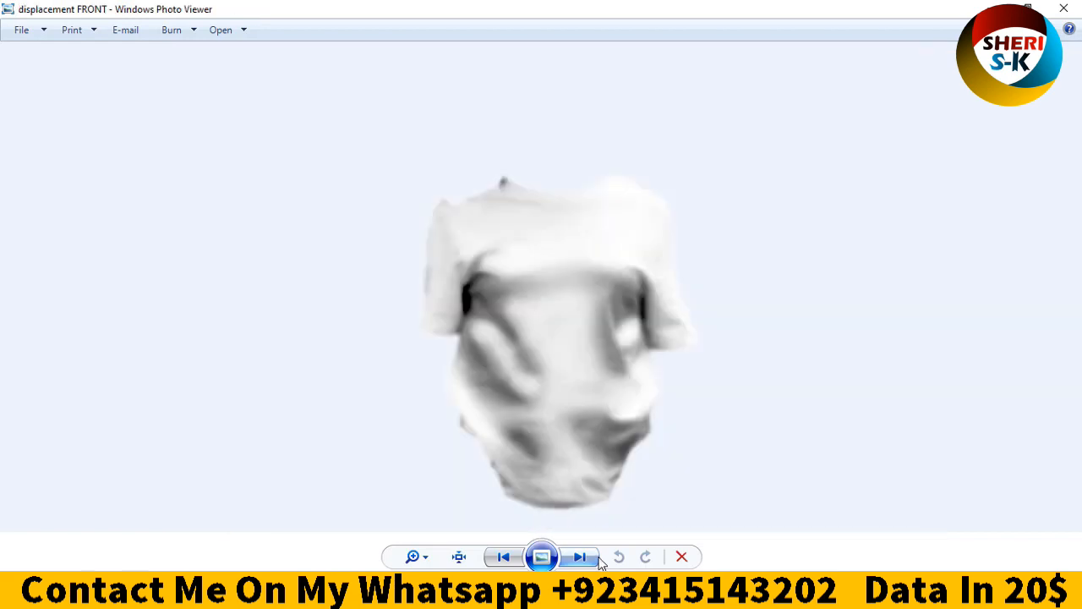
pyautogui.click(580, 557)
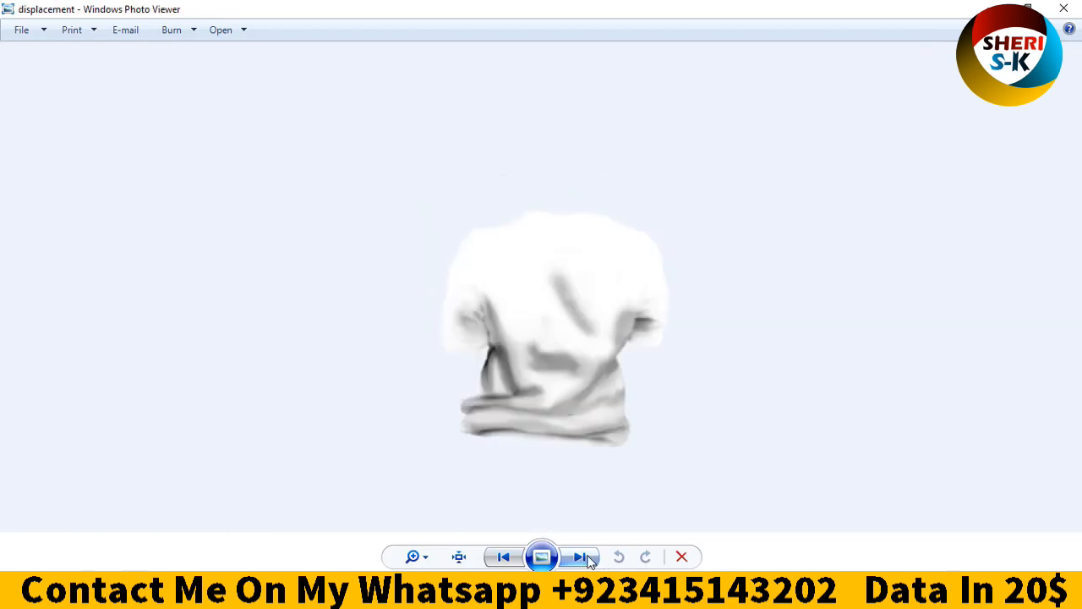
pyautogui.click(580, 556)
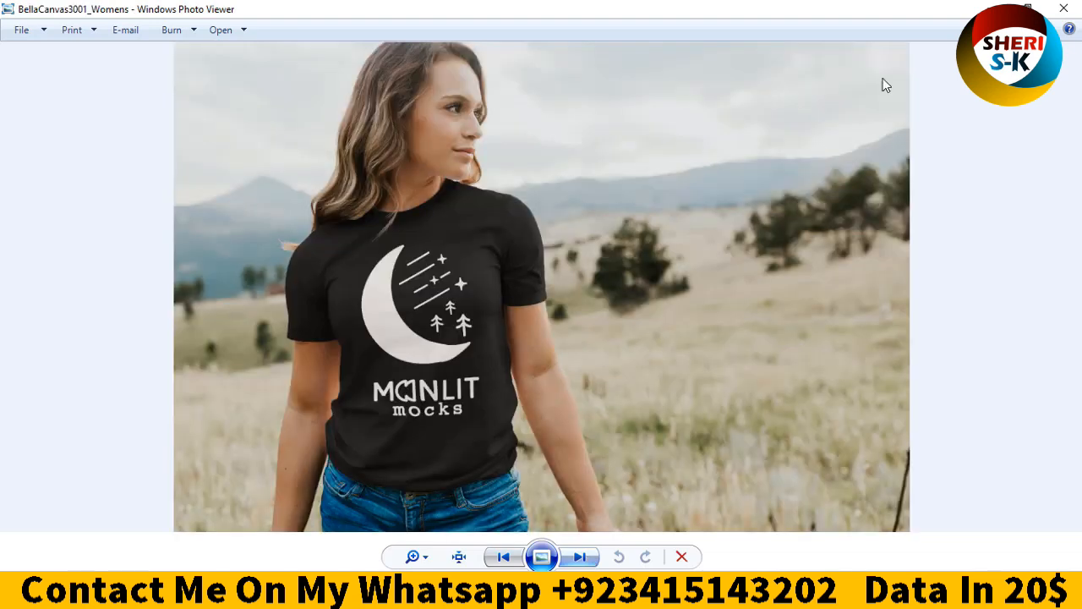
pyautogui.click(578, 557)
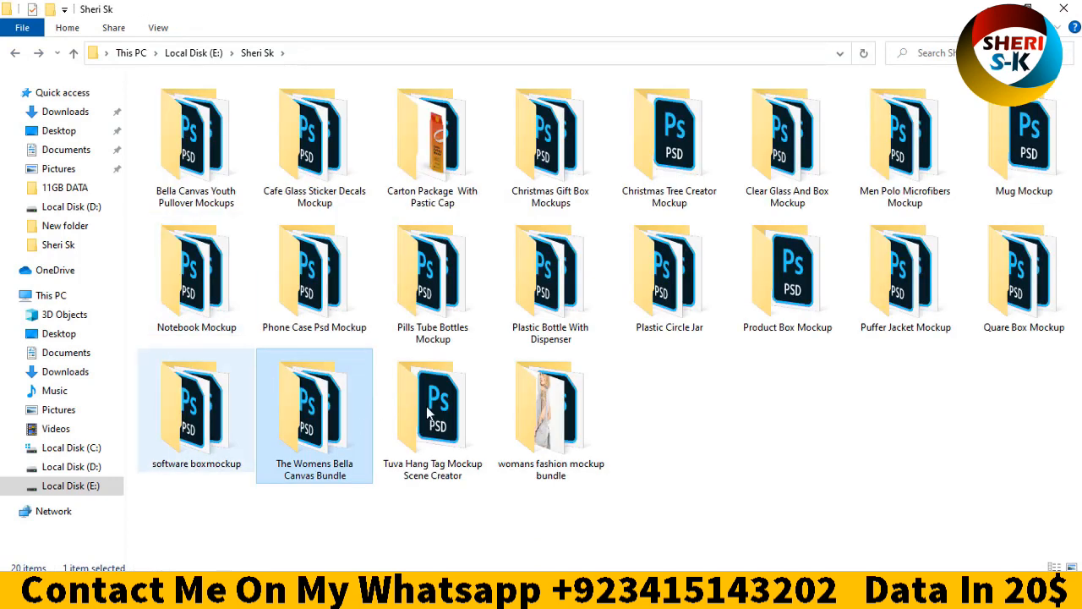
# Look at the single MOYO PSD in Tuva Hang Tag Mockup Scene Creator, then go back to Sheri Sk
pyautogui.click(196, 411)
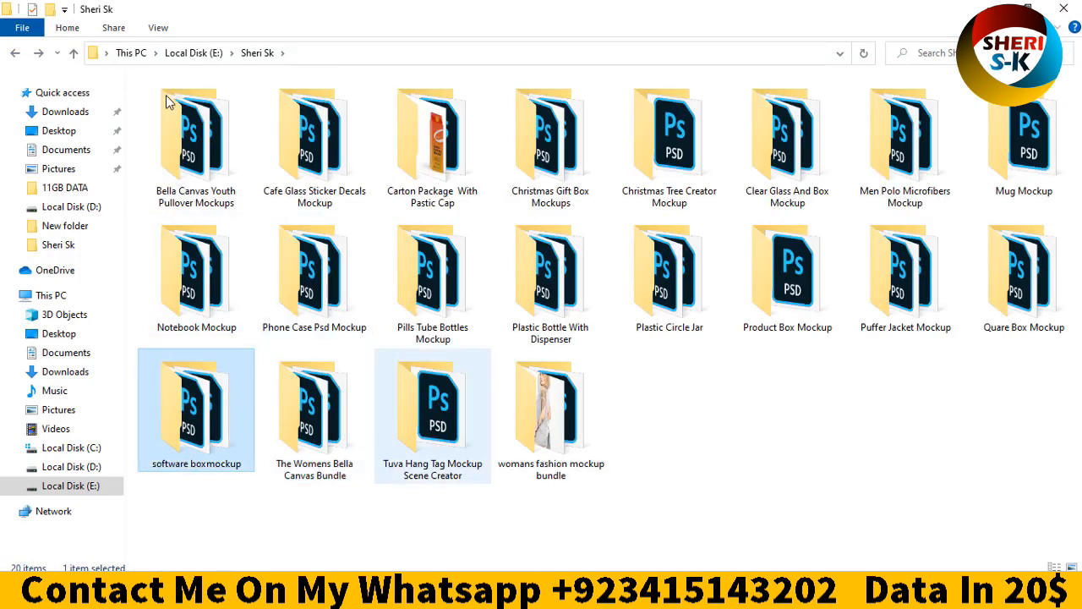
pyautogui.doubleClick(433, 406)
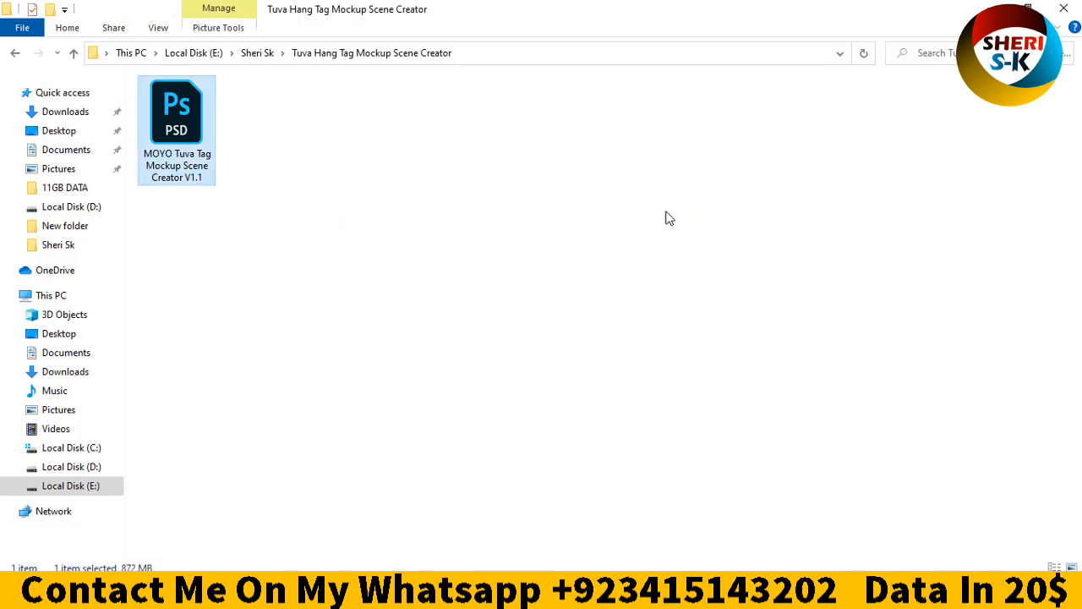
pyautogui.rightClick(176, 118)
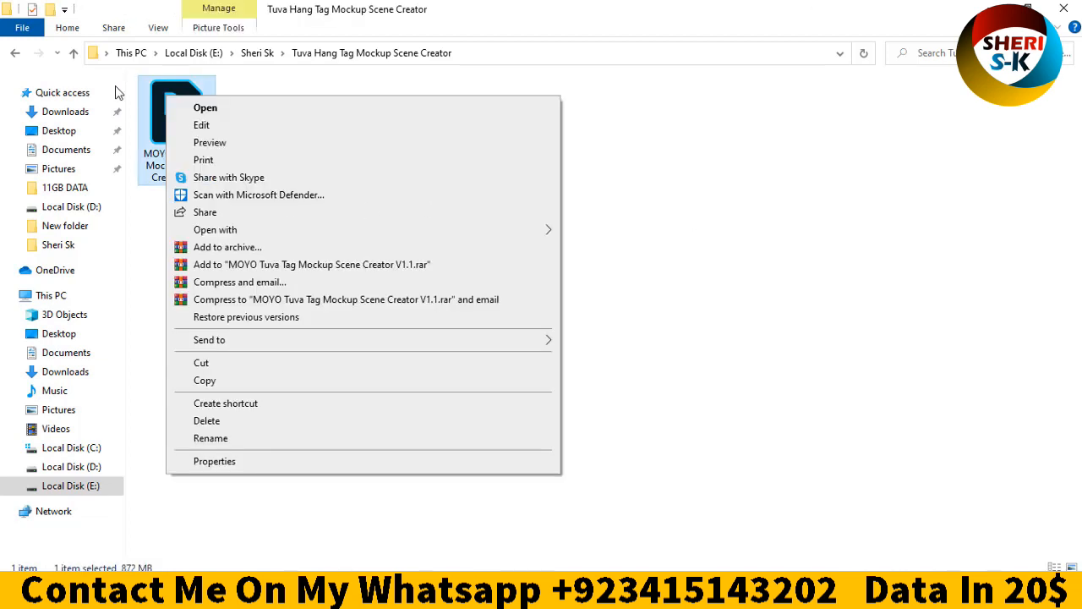
pyautogui.click(464, 147)
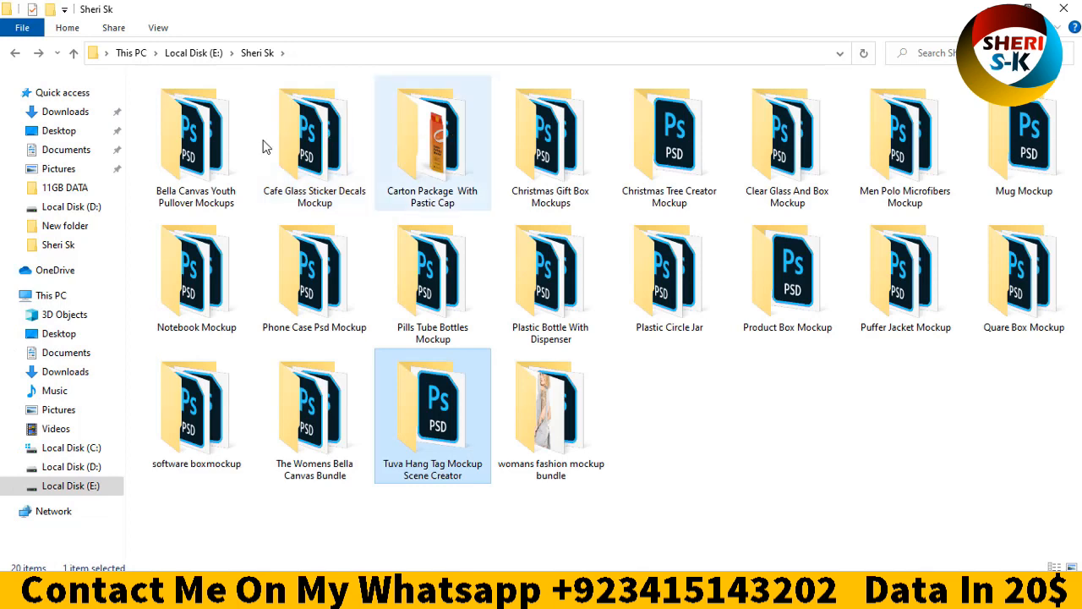
# Preview 01 Window Glass Front and the next window mockups in Photo Viewer, then close and go back
pyautogui.doubleClick(315, 127)
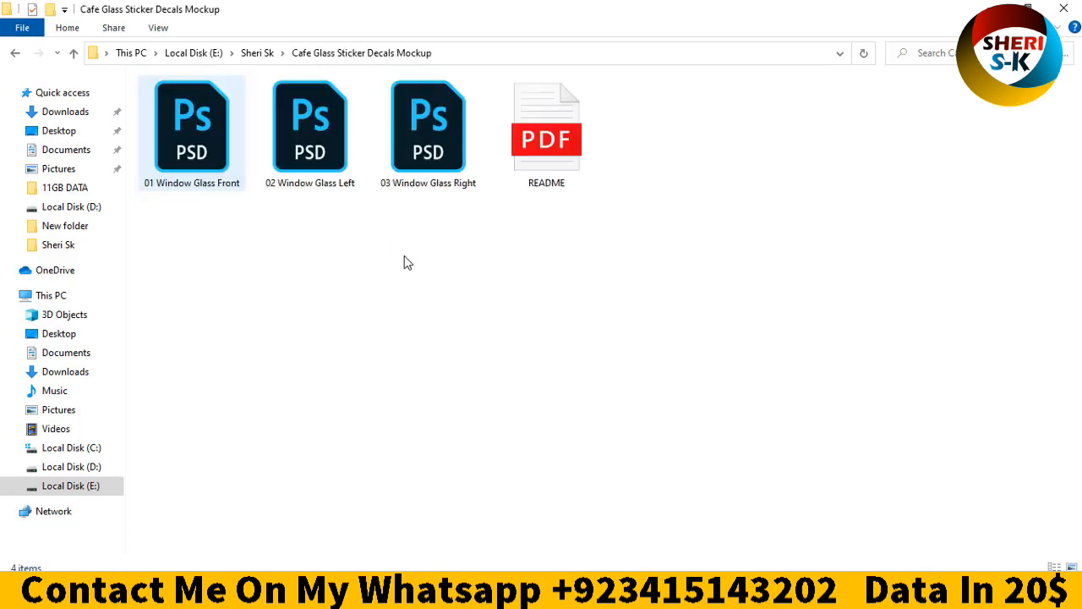
pyautogui.click(192, 127)
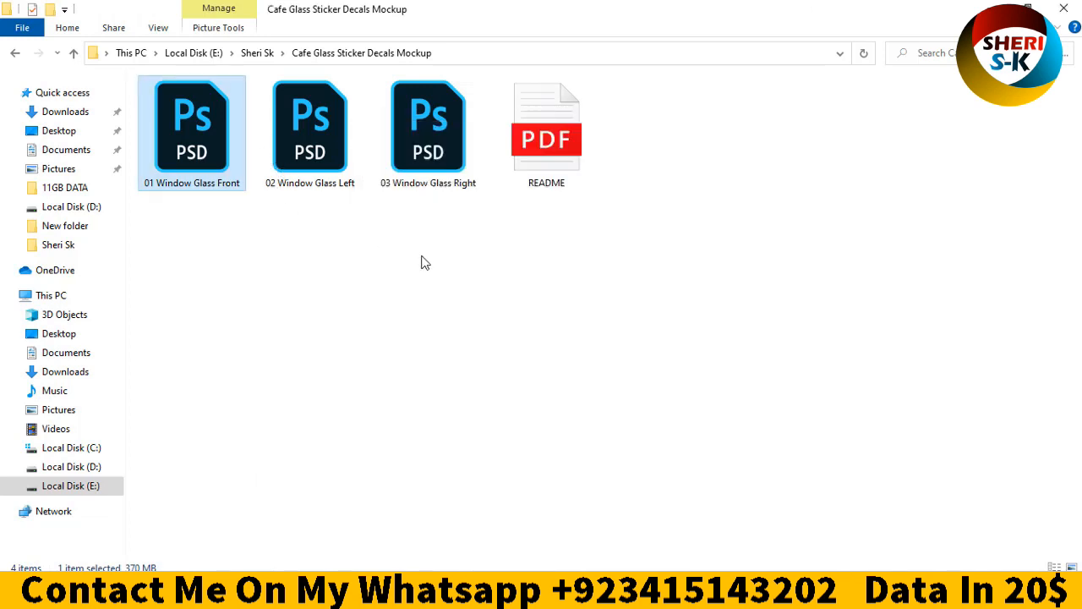
pyautogui.rightClick(191, 127)
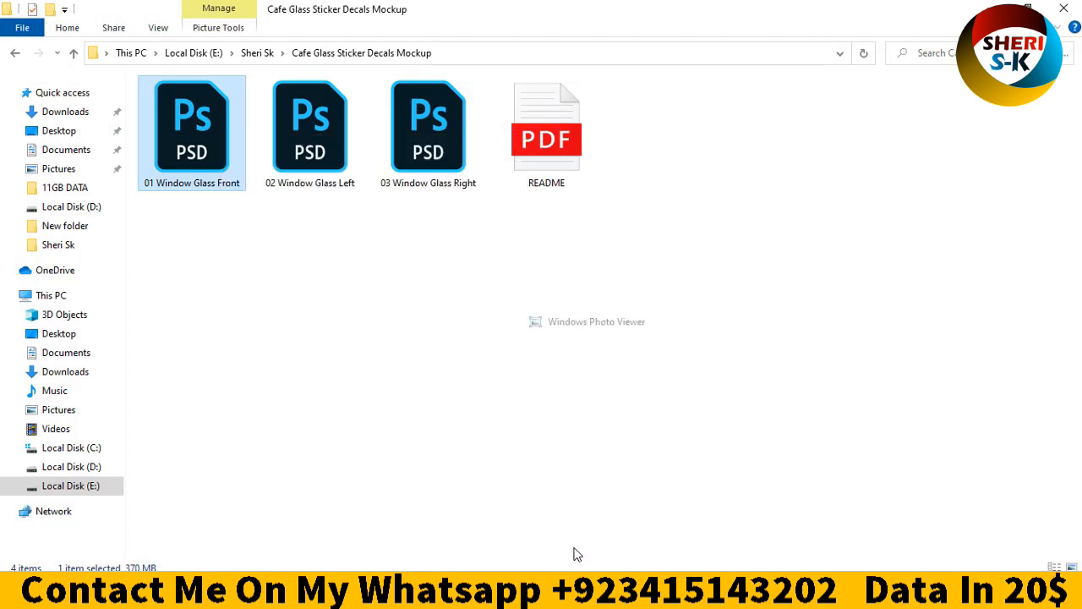
pyautogui.doubleClick(191, 127)
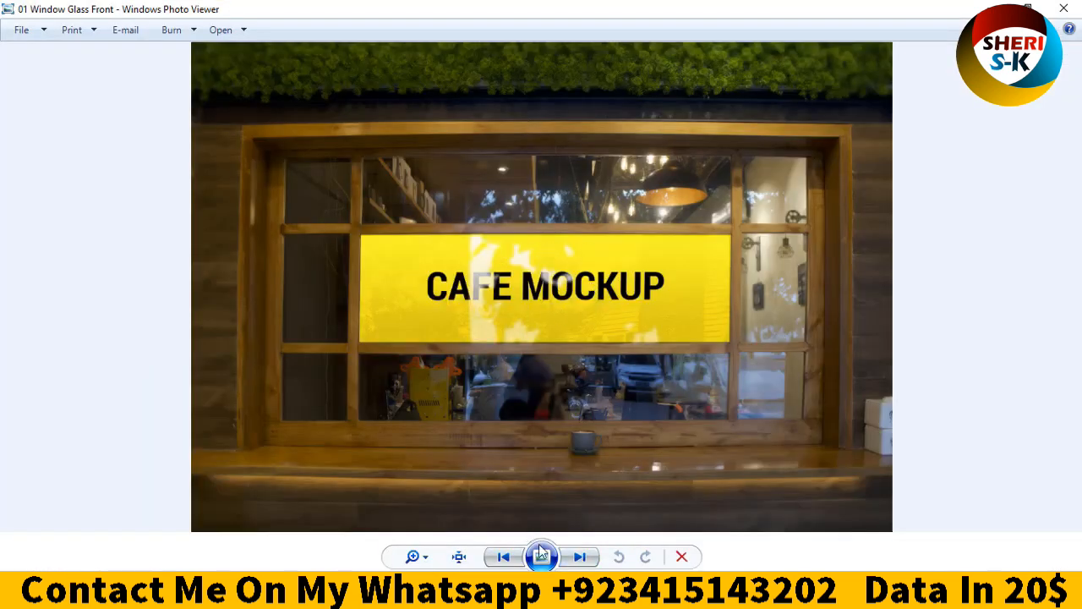
pyautogui.click(541, 557)
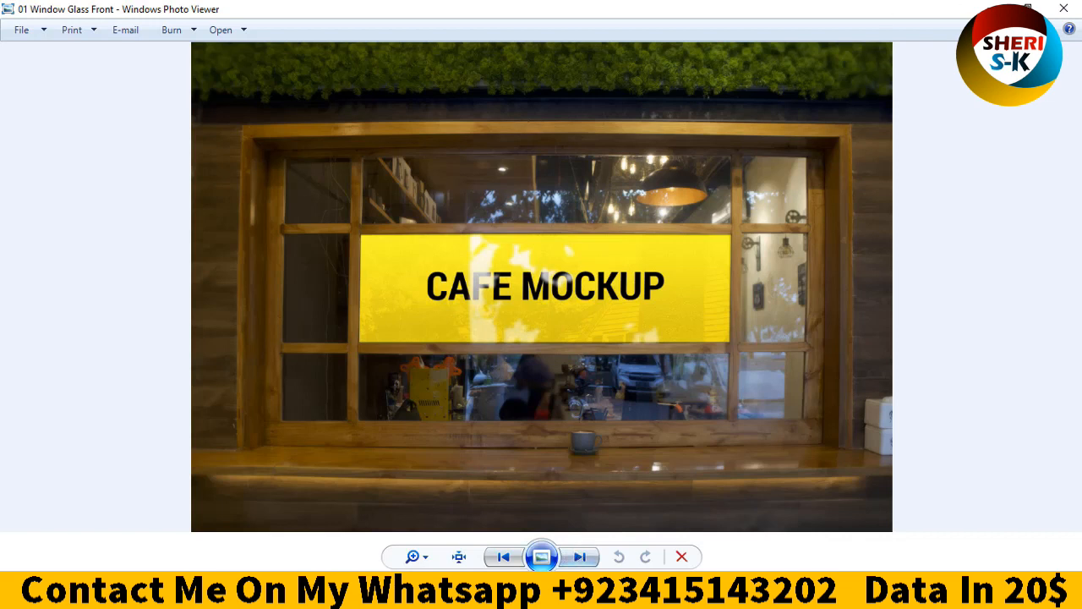
pyautogui.click(580, 556)
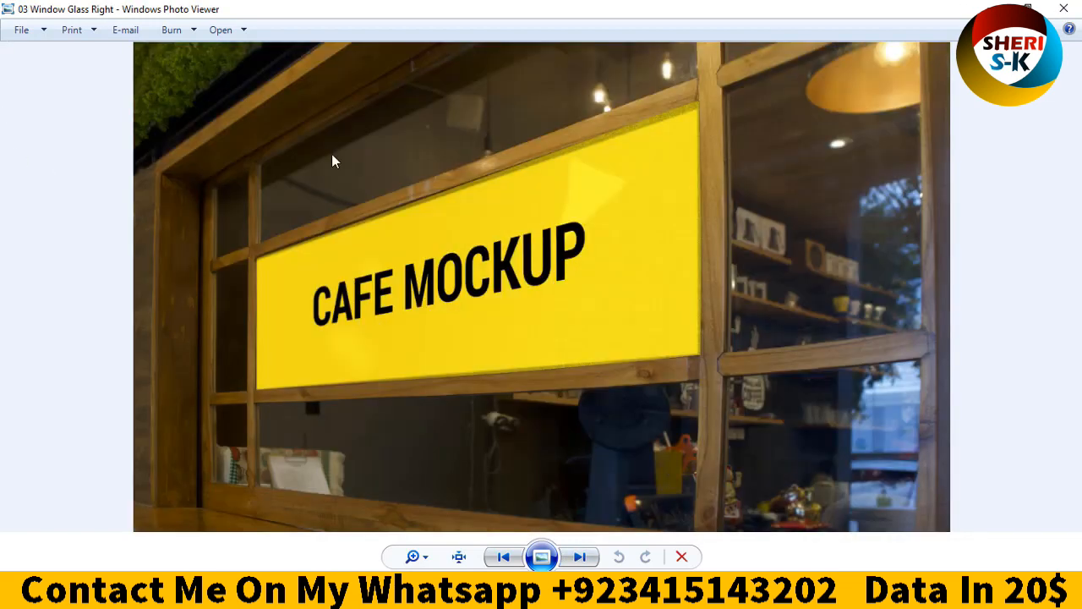
pyautogui.click(682, 557)
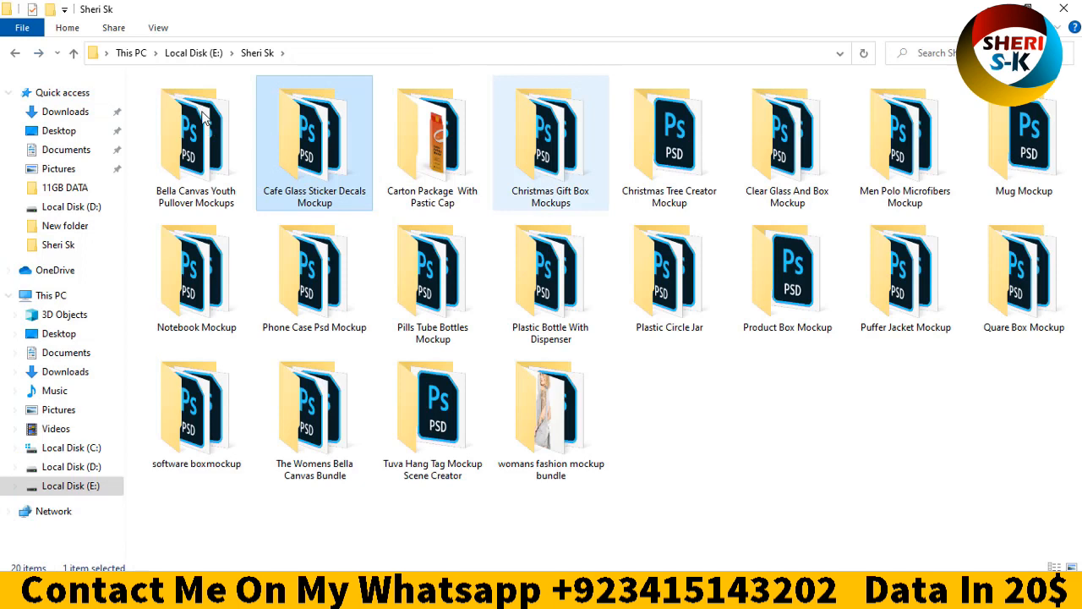
# Open the Mug Mockup PSD in Photoshop and bring up the Background fill's layer style settings
pyautogui.doubleClick(1023, 143)
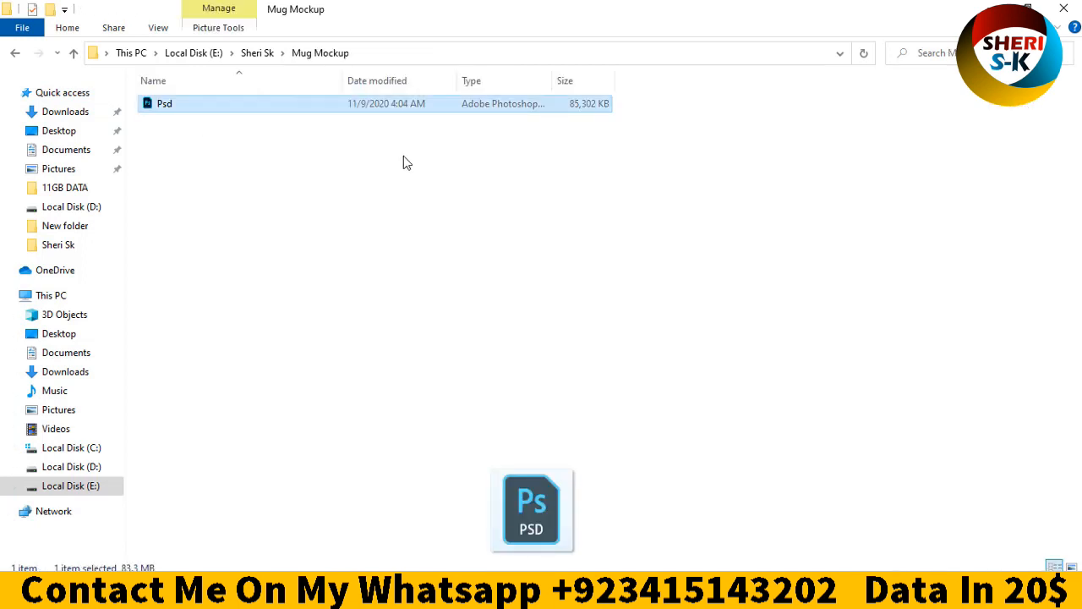
pyautogui.doubleClick(165, 103)
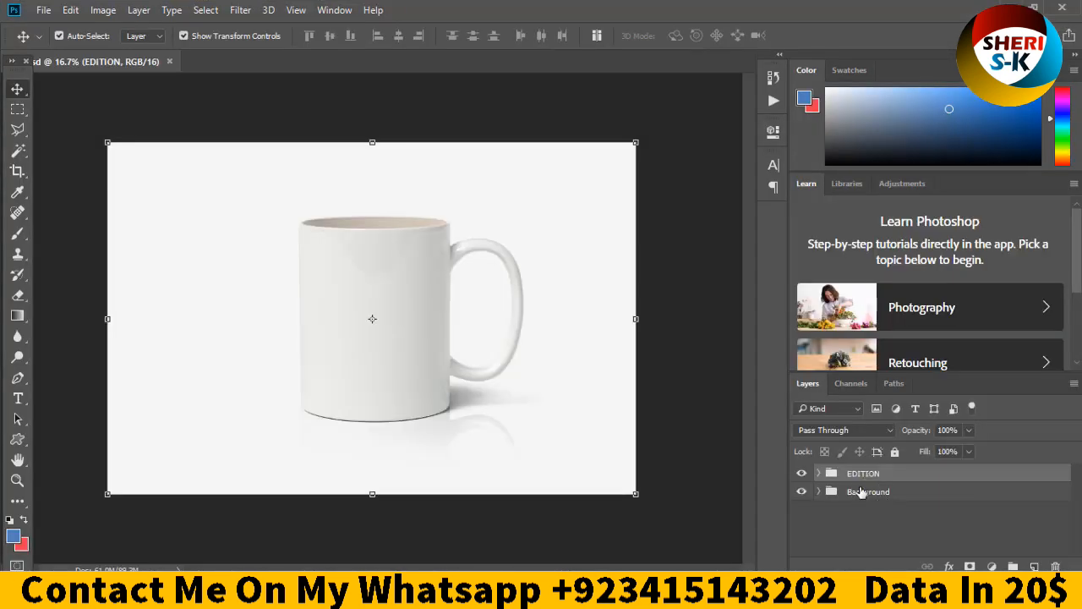
pyautogui.click(869, 491)
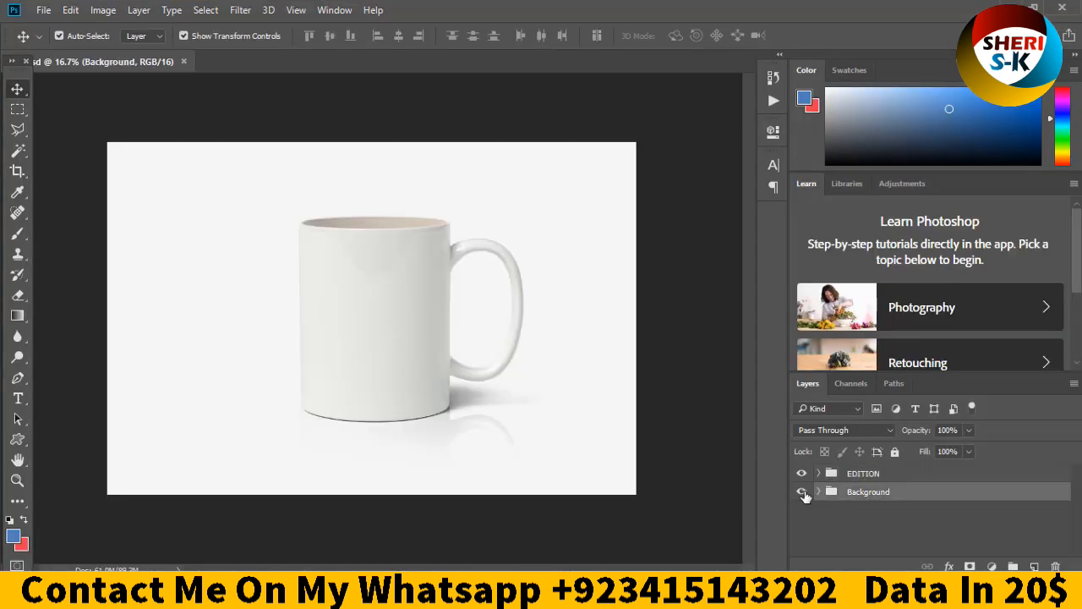
pyautogui.click(801, 491)
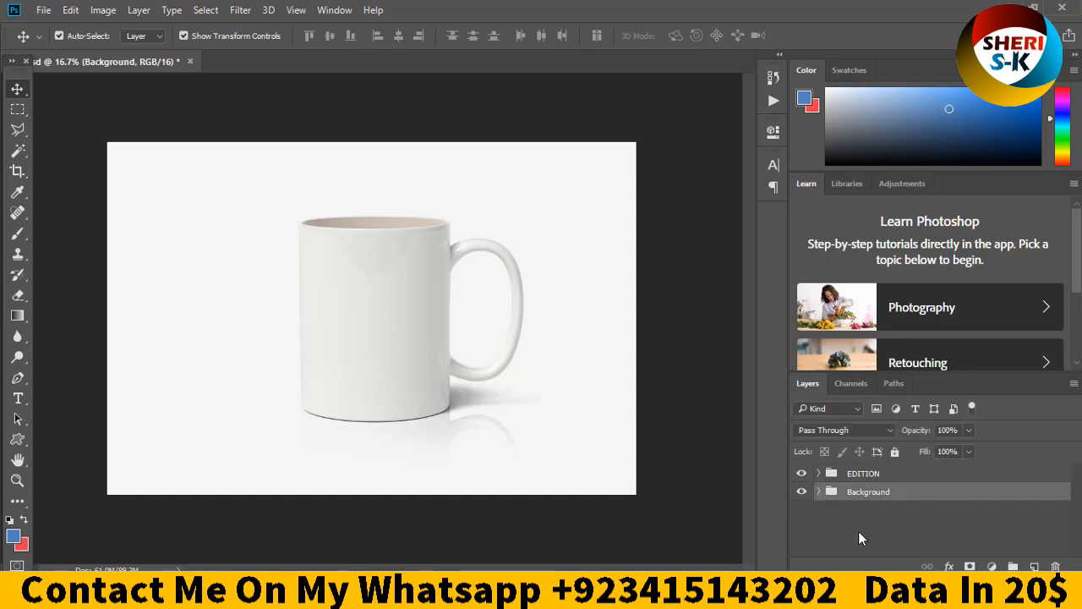
pyautogui.moveTo(842, 514)
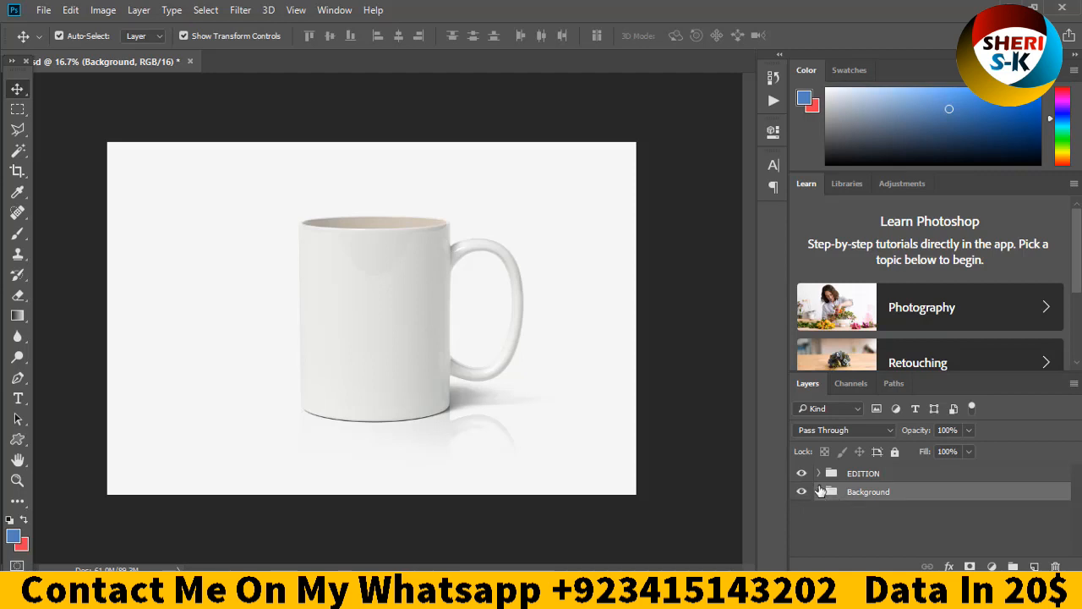
pyautogui.doubleClick(868, 490)
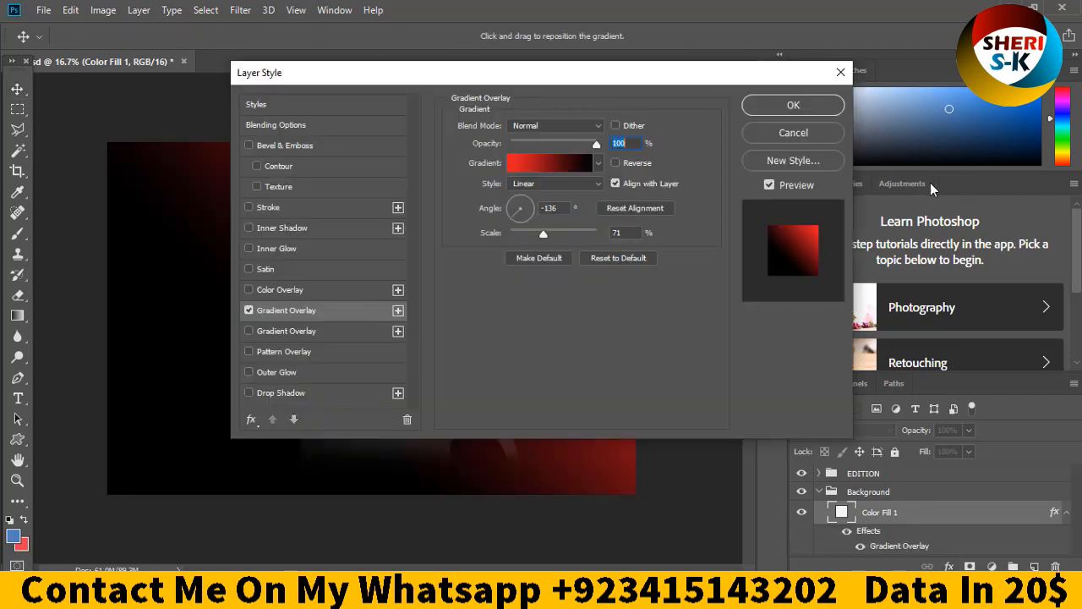
# Drag the red gradient overlay to reposition it across the mug scene background
pyautogui.moveTo(259, 71); pyautogui.dragTo(594, 88)
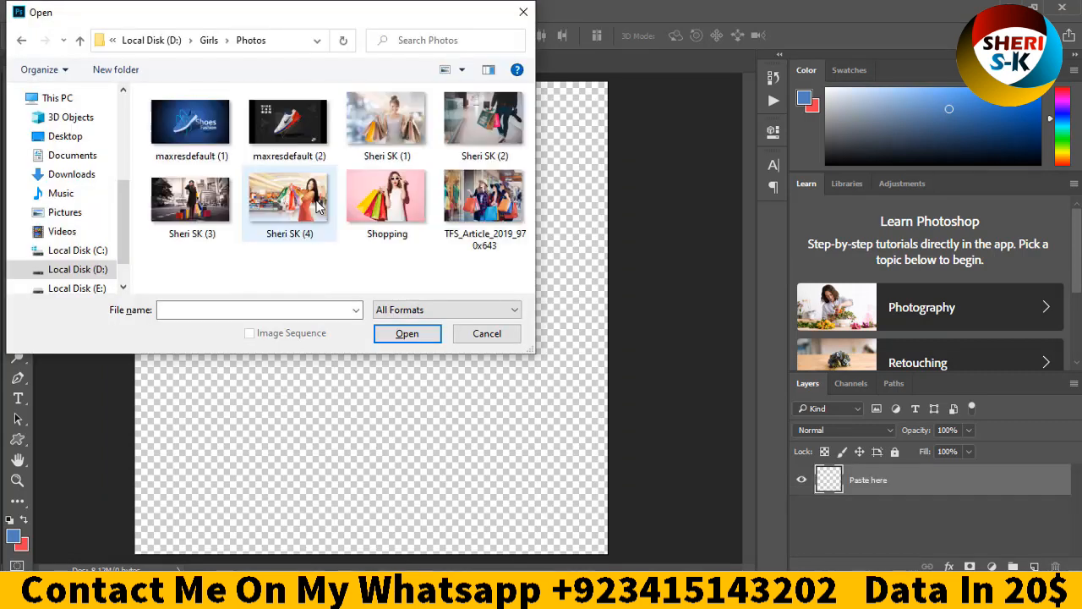
# Choose the woman-with-shopping-bags photo to place on the mug's design layer
pyautogui.click(385, 196)
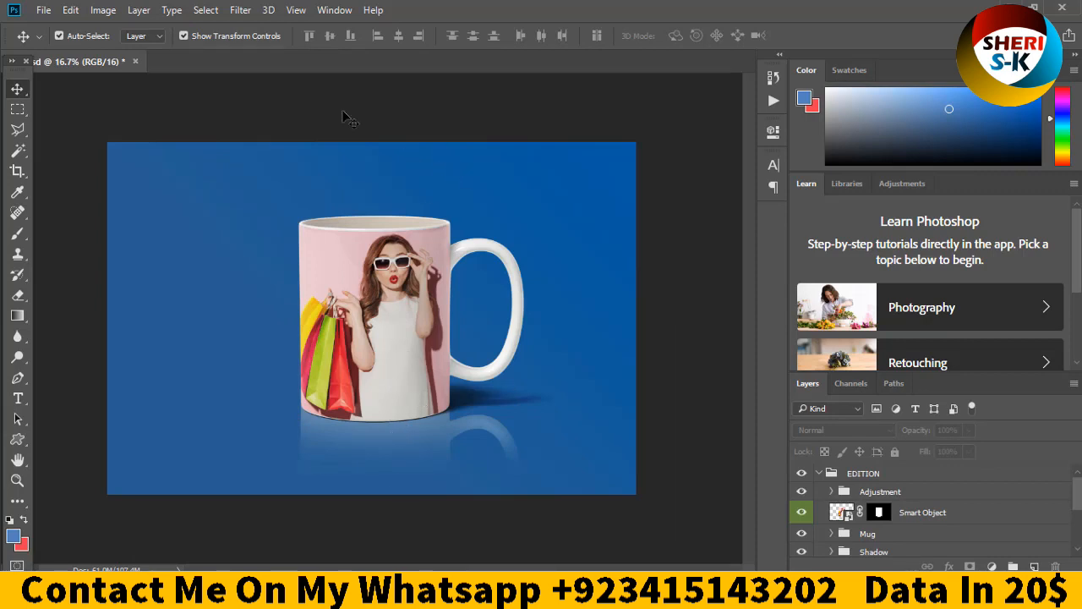
pyautogui.moveTo(134, 64)
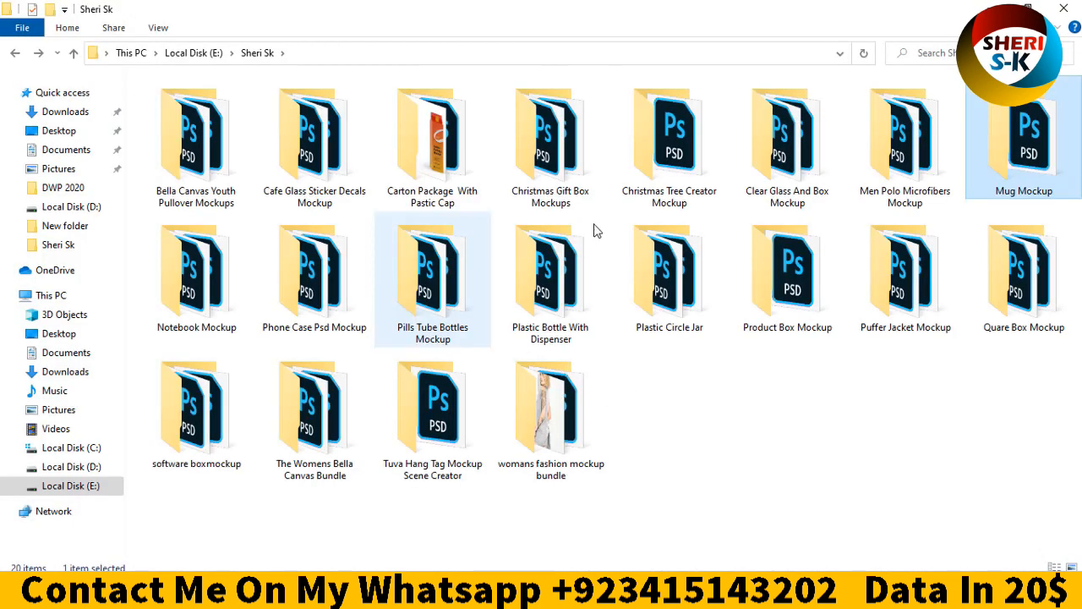
# Open Product Box Mock-Up 06.psd from the Product Box Mockup folder in Adobe Photoshop
pyautogui.doubleClick(552, 274)
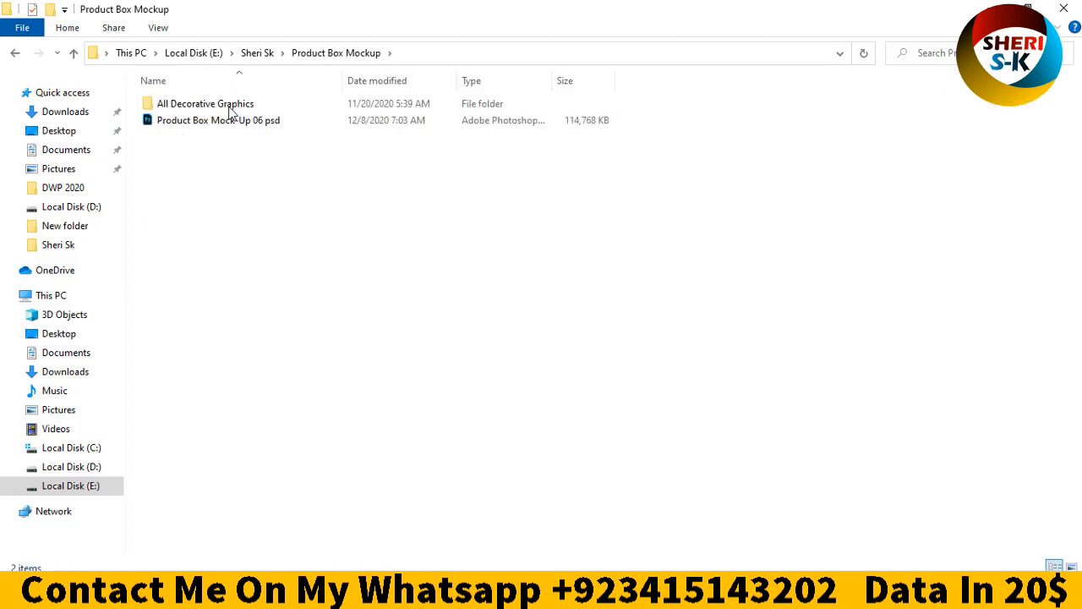
pyautogui.click(218, 120)
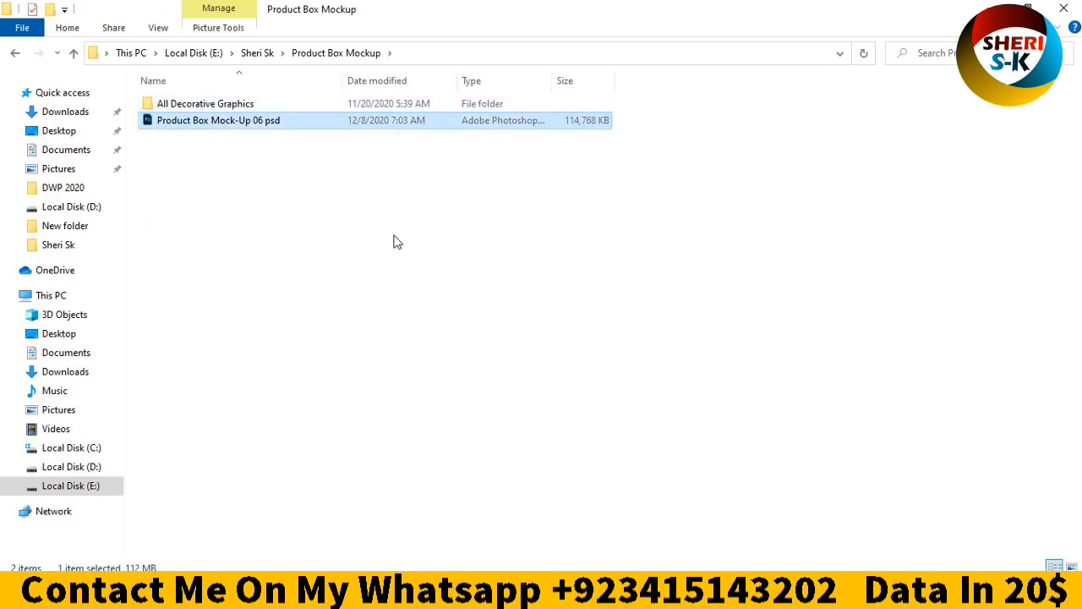
pyautogui.rightClick(218, 120)
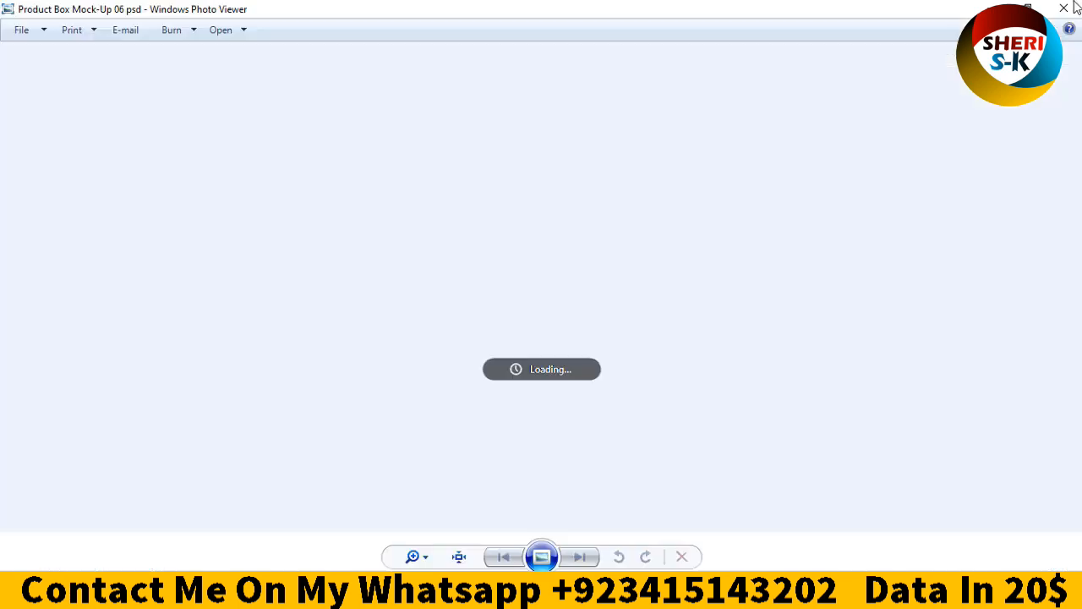
pyautogui.click(1064, 9)
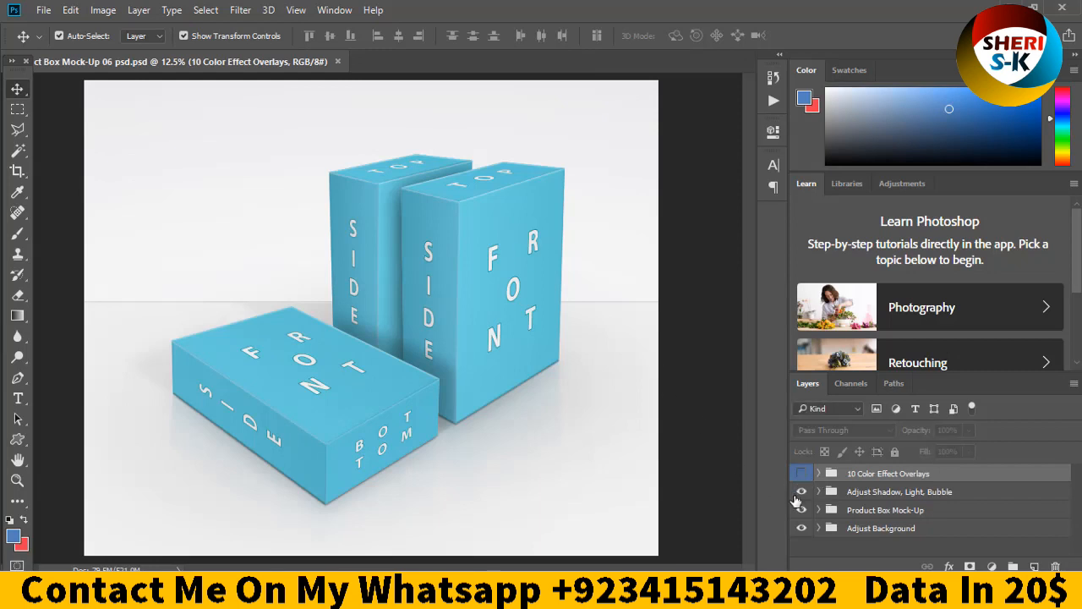
# Select the Product Box Mock-Up group's Wall layer, free-transform it, then switch back to File Explorer
pyautogui.click(801, 473)
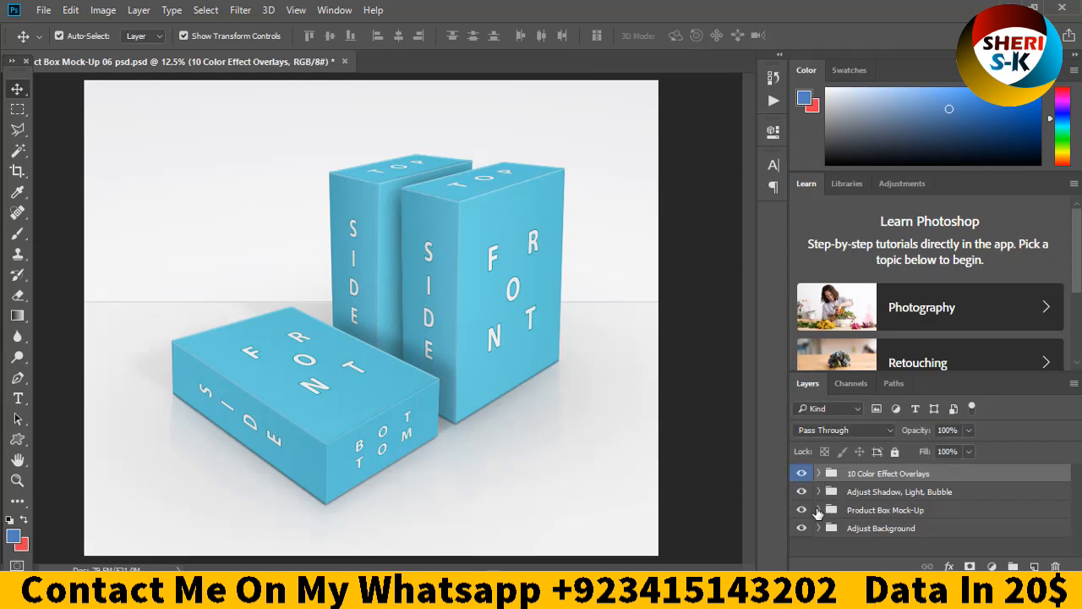
pyautogui.click(886, 509)
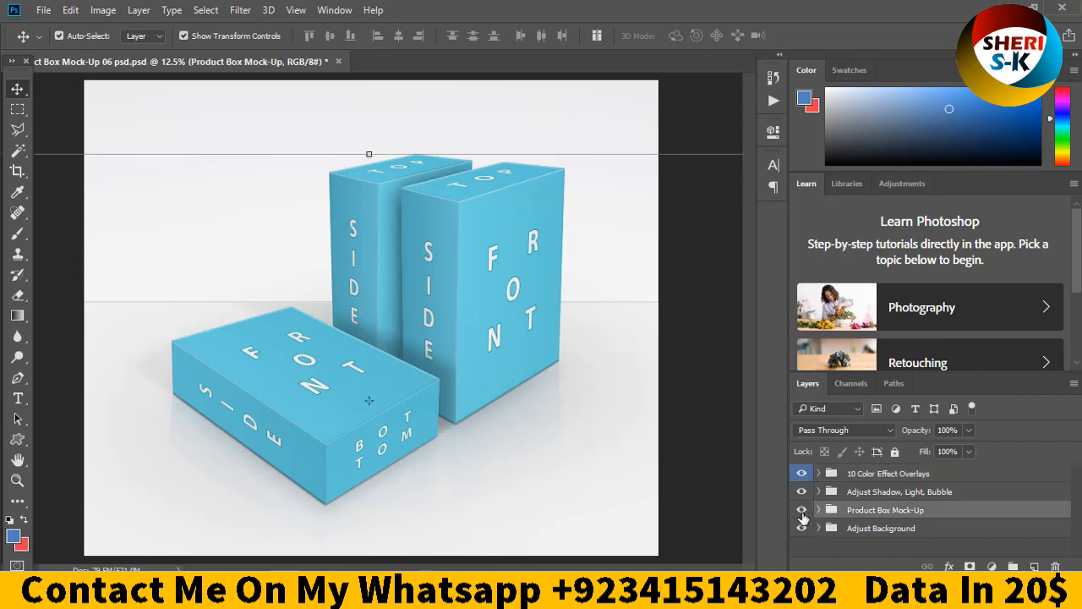
pyautogui.click(819, 509)
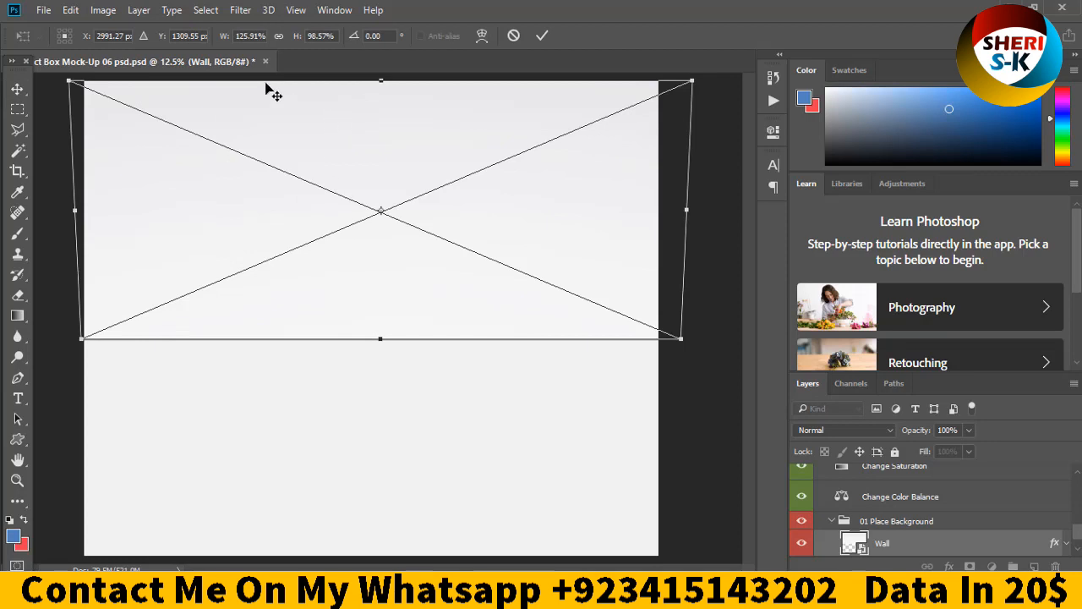
pyautogui.click(542, 35)
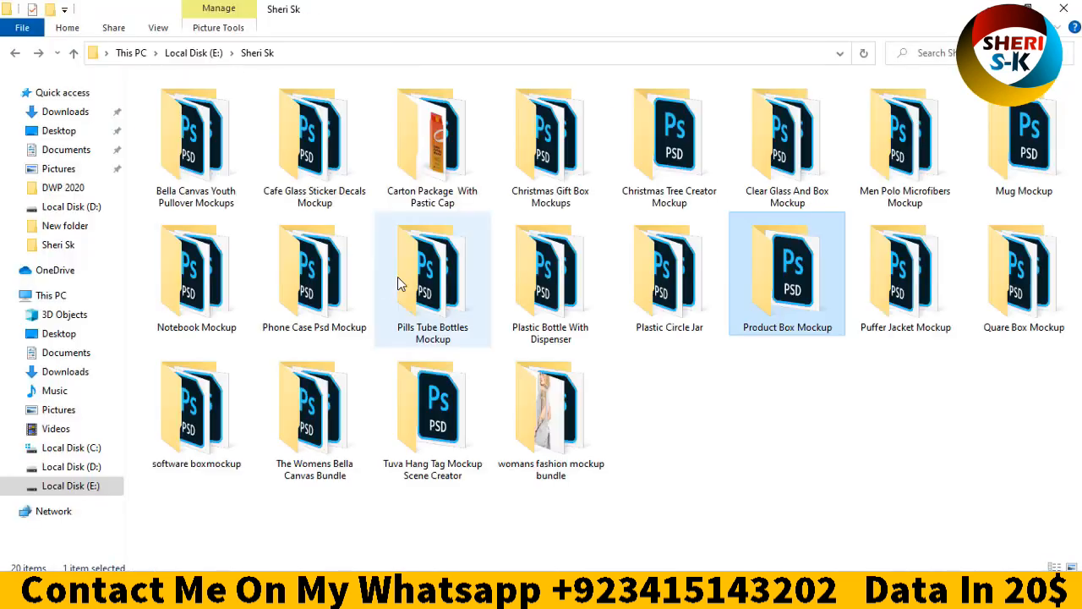
pyautogui.click(197, 270)
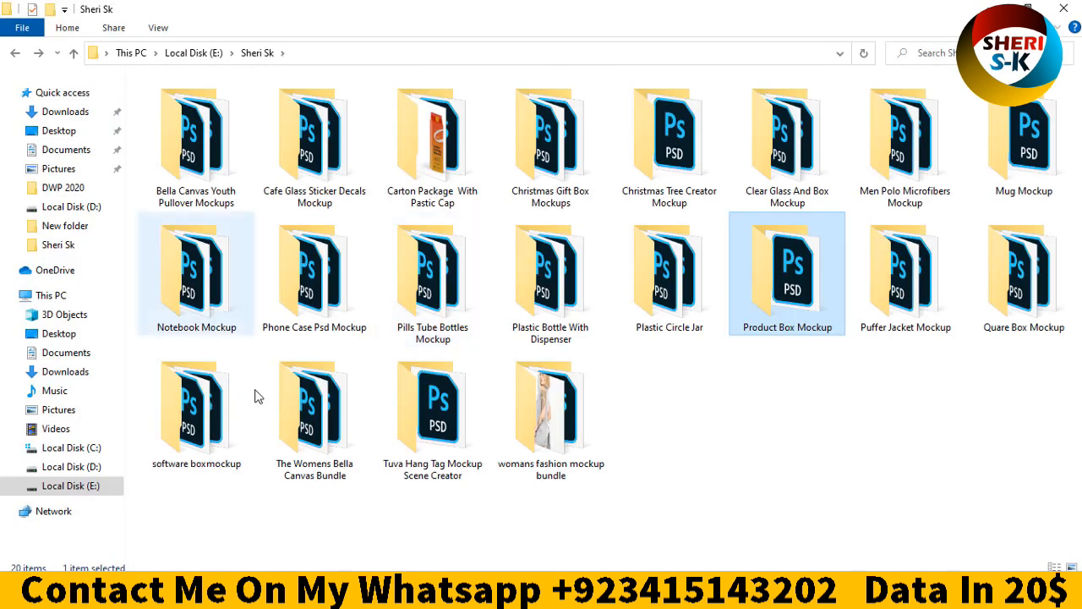
pyautogui.click(433, 414)
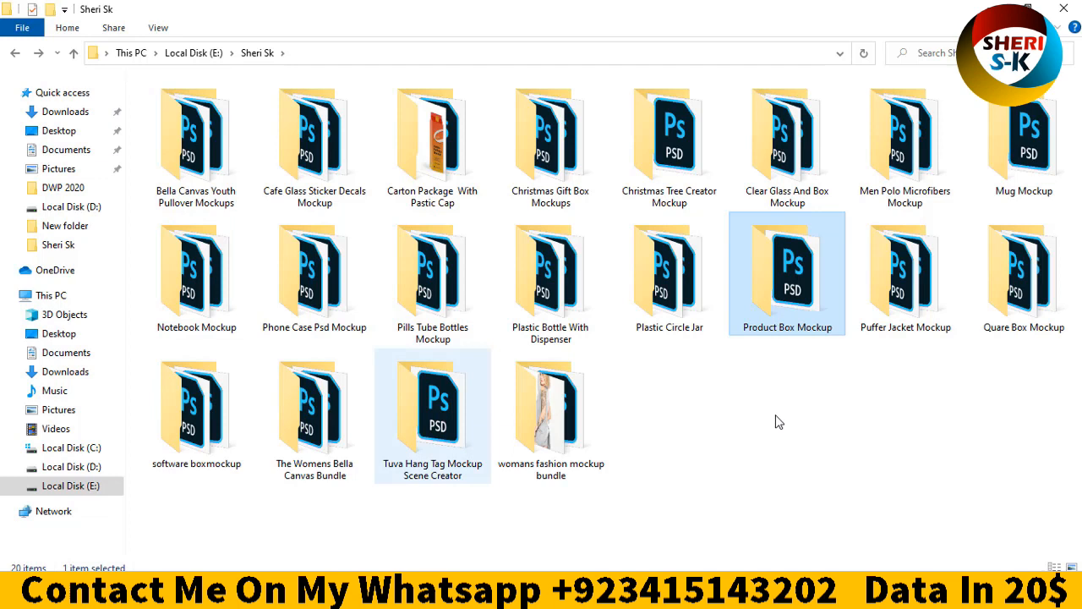